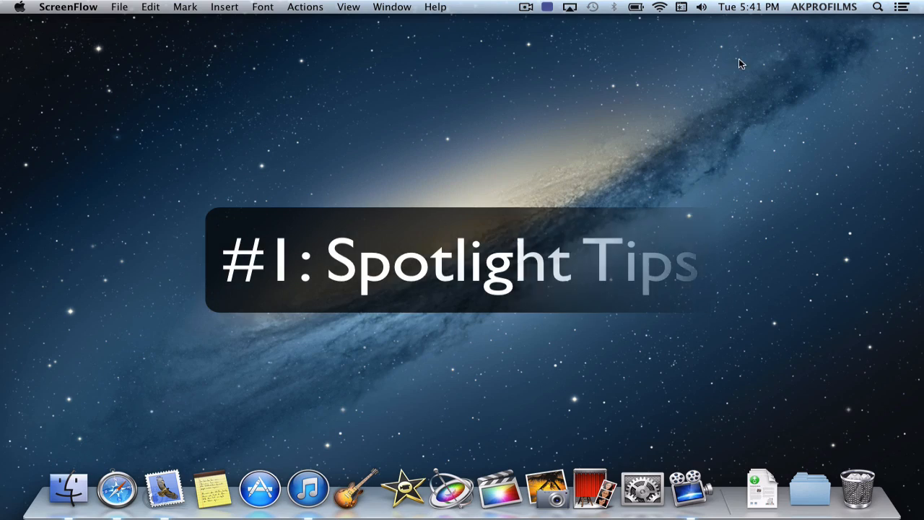
Use Spotlight to calculate 2+2, then search 'volcanoes' to surface its dictionary entry
{"action": "left_click", "coordinate": [882, 10]}
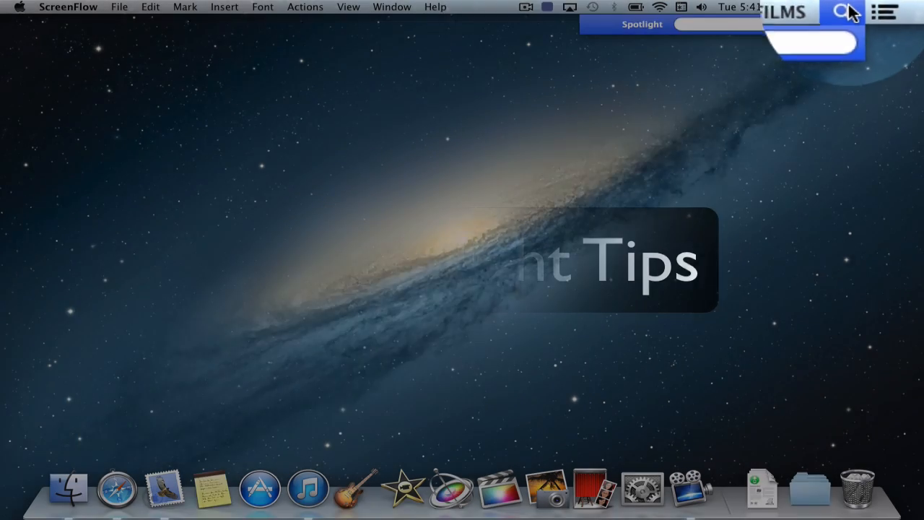
{"action": "type", "text": "2+2"}
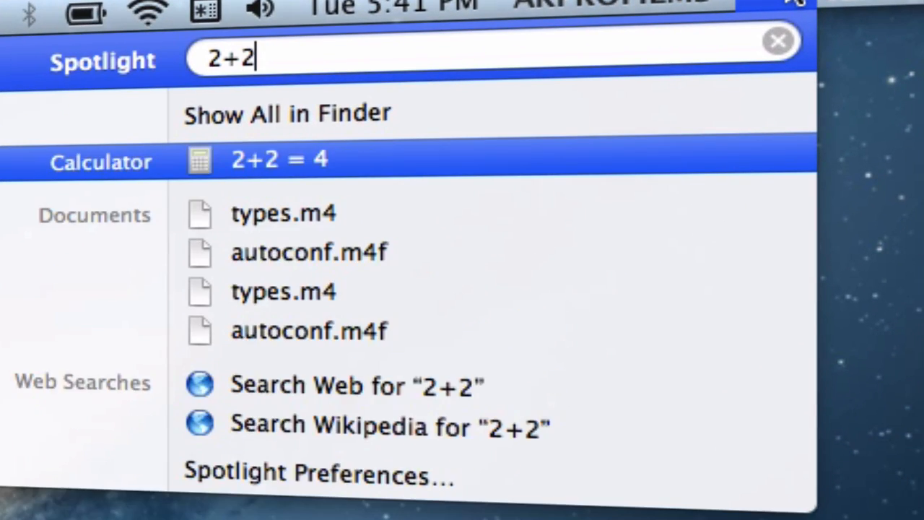
{"action": "mouse_move", "coordinate": [762, 14]}
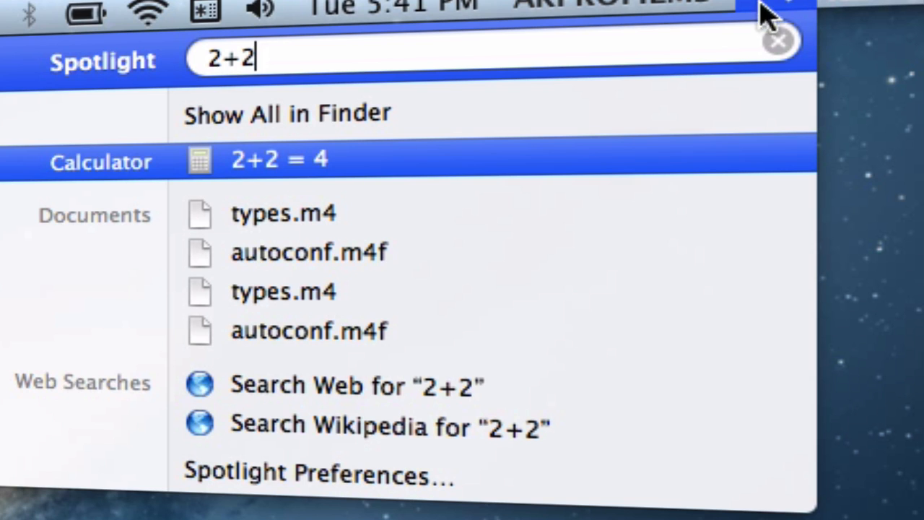
{"action": "mouse_move", "coordinate": [390, 173]}
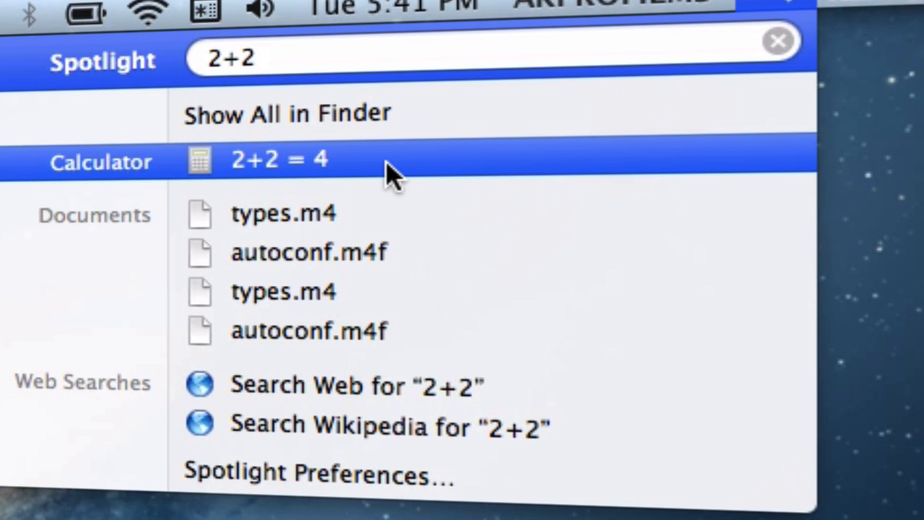
{"action": "left_click", "coordinate": [775, 39]}
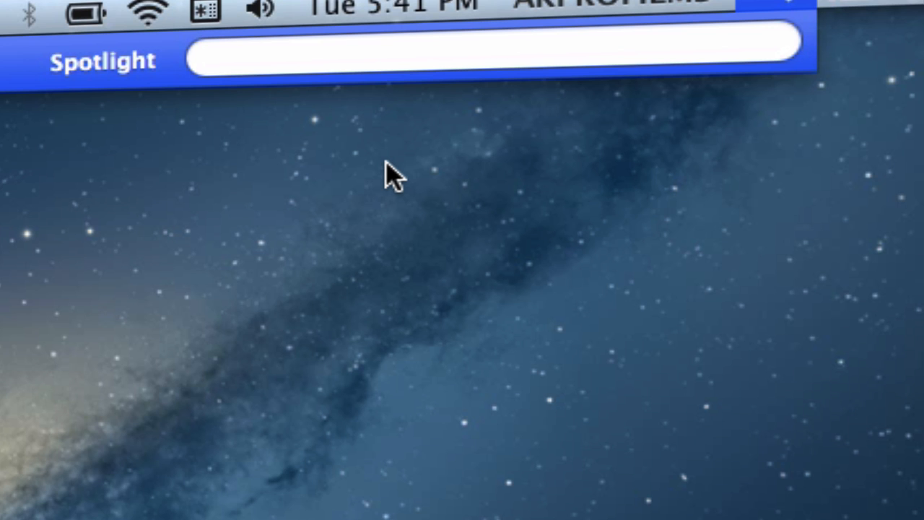
{"action": "type", "text": "v"}
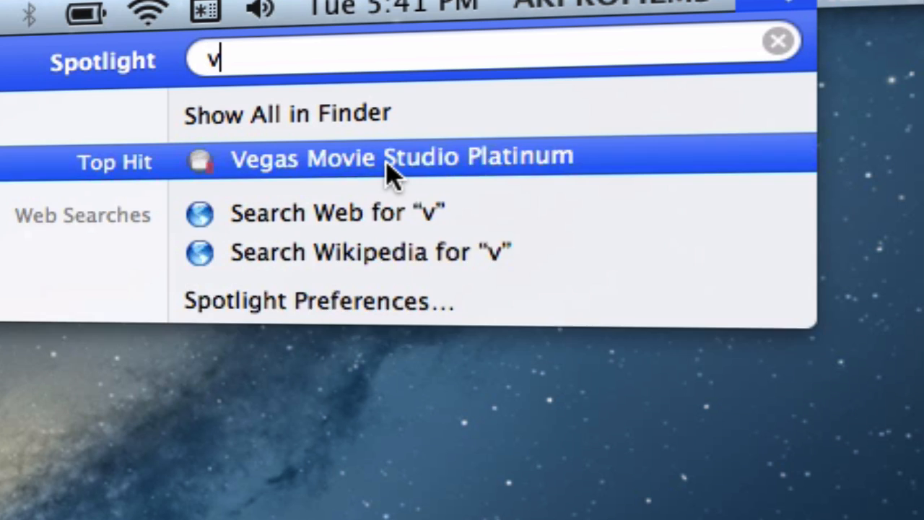
{"action": "type", "text": "olcanoes"}
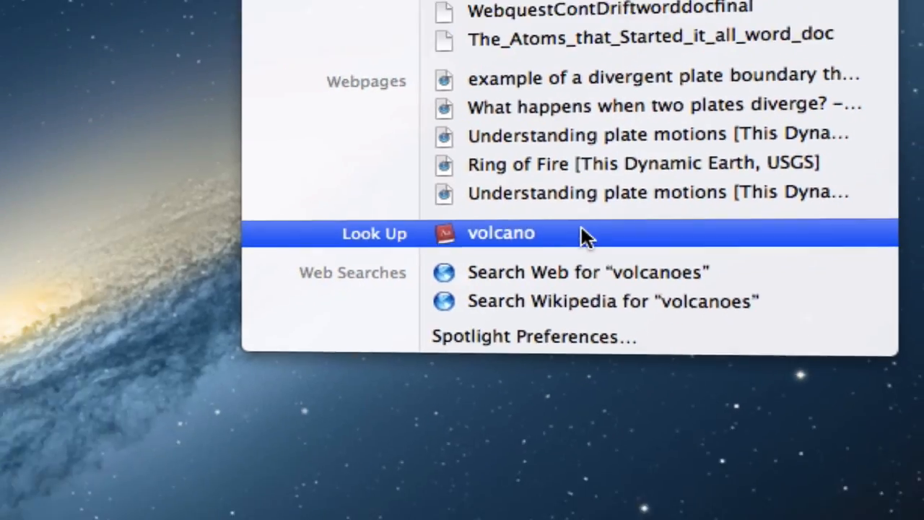
View the volcano definition in Dictionary, close it, then open and dismiss Spotlight
{"action": "left_click", "coordinate": [498, 233]}
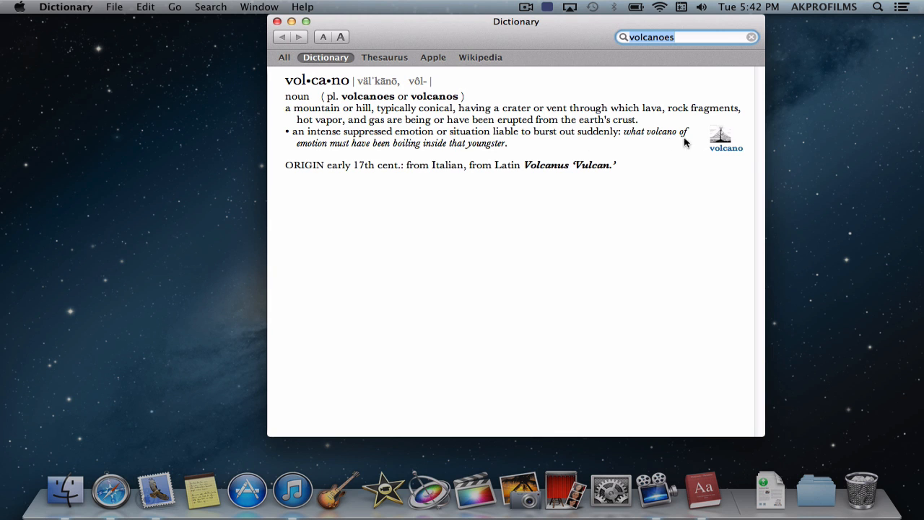
{"action": "left_click", "coordinate": [725, 137]}
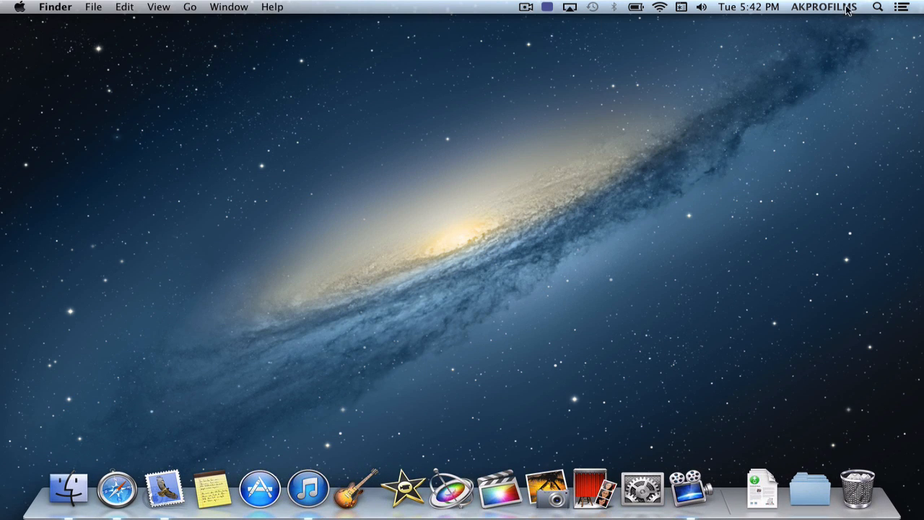
{"action": "left_click", "coordinate": [883, 8]}
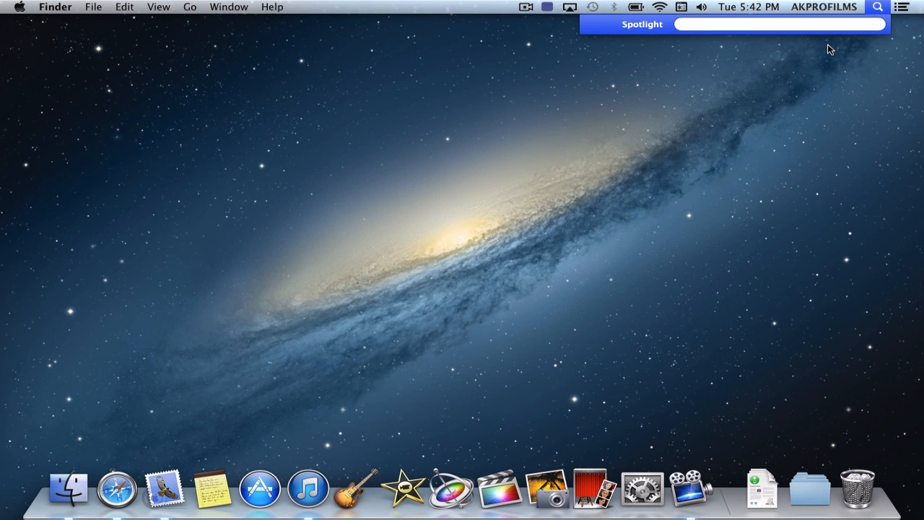
{"action": "left_click", "coordinate": [900, 7]}
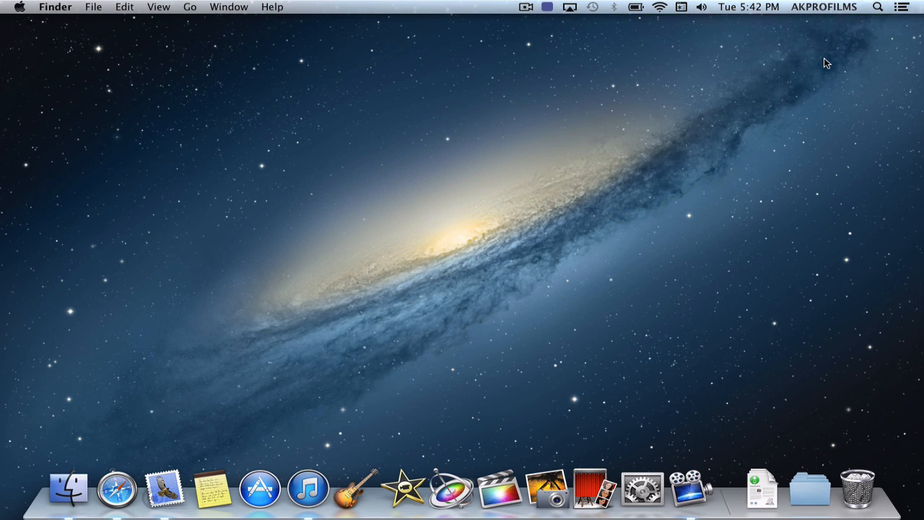
{"action": "mouse_move", "coordinate": [706, 270]}
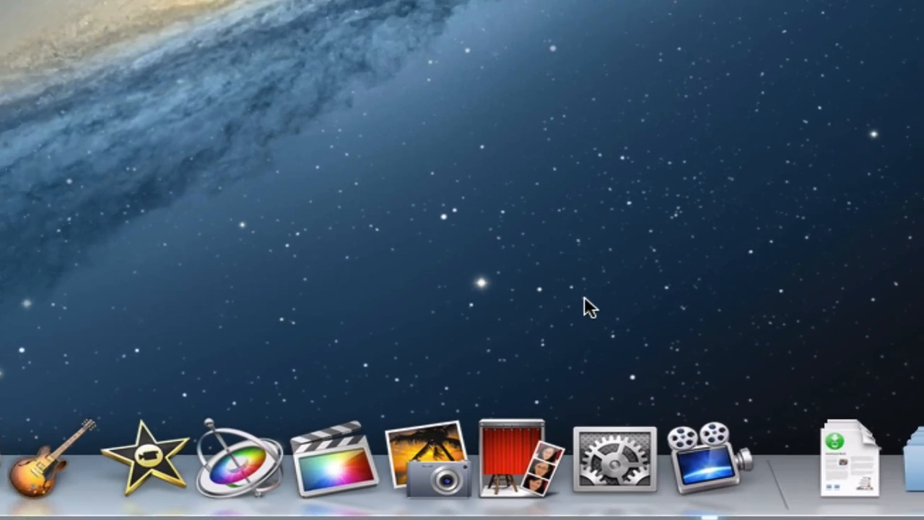
In Desktop & Screen Saver, set the desktop picture to change every 30 minutes
{"action": "left_click", "coordinate": [616, 462]}
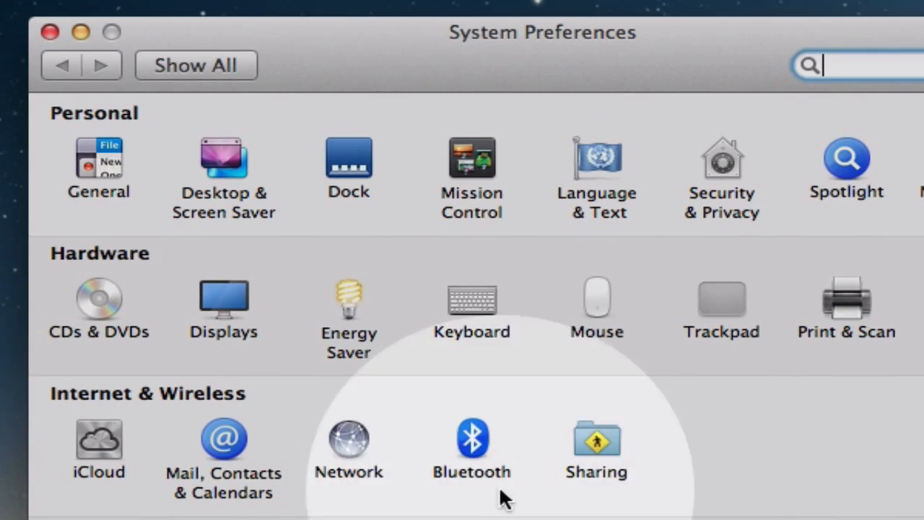
{"action": "left_click", "coordinate": [223, 167]}
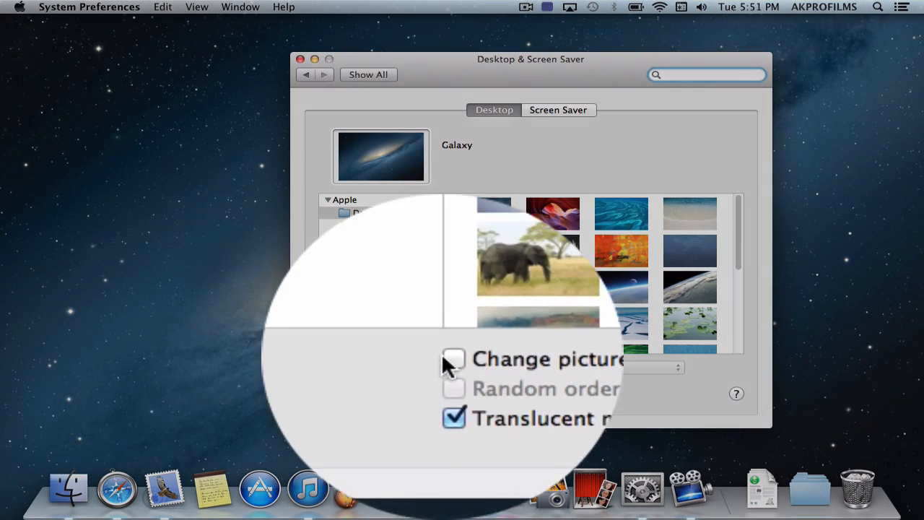
{"action": "left_click", "coordinate": [453, 361]}
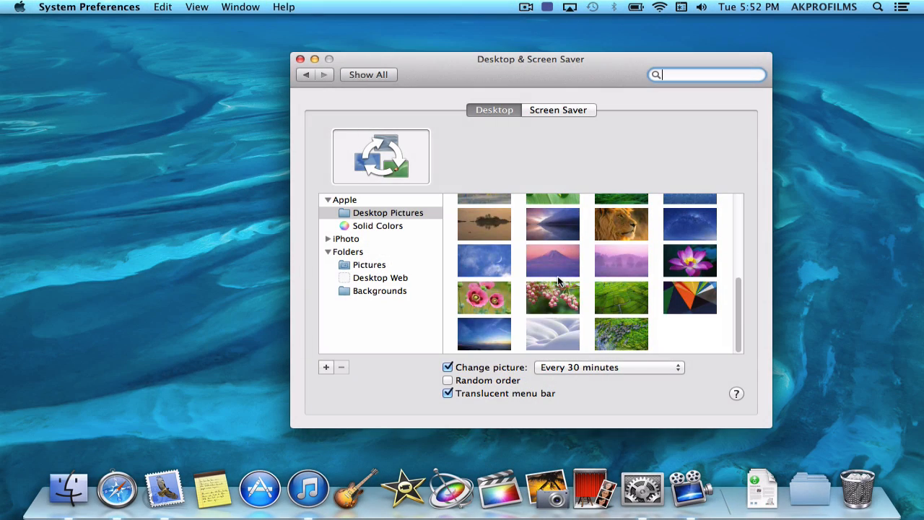
{"action": "left_click", "coordinate": [609, 366]}
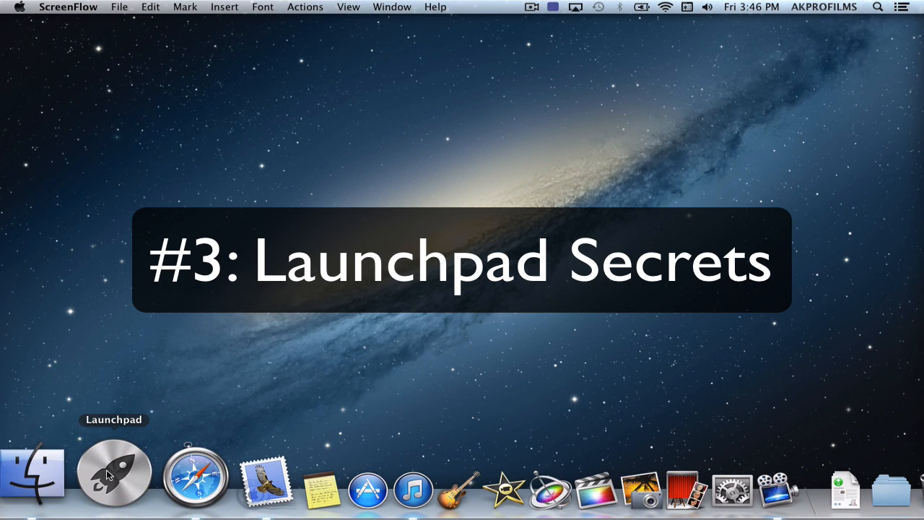
Open Launchpad from the Dock to show the full app grid
{"action": "left_click", "coordinate": [114, 474]}
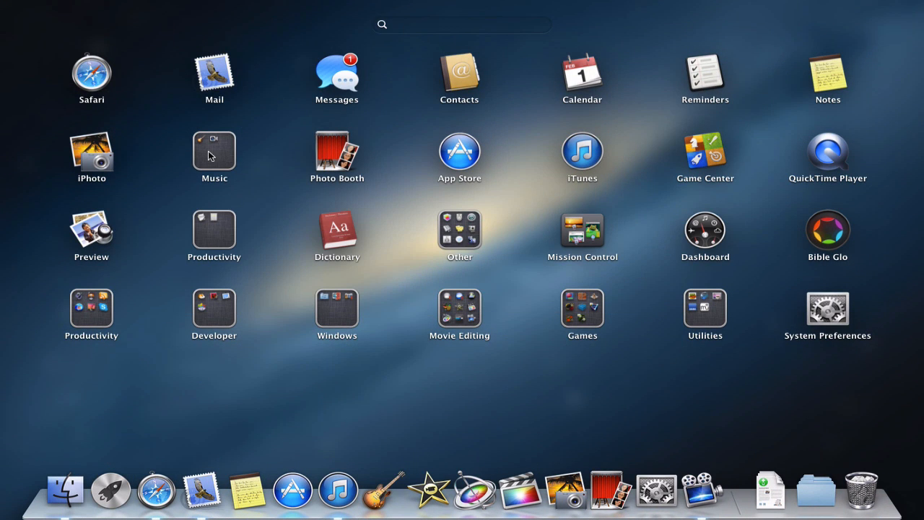
{"action": "mouse_move", "coordinate": [508, 383]}
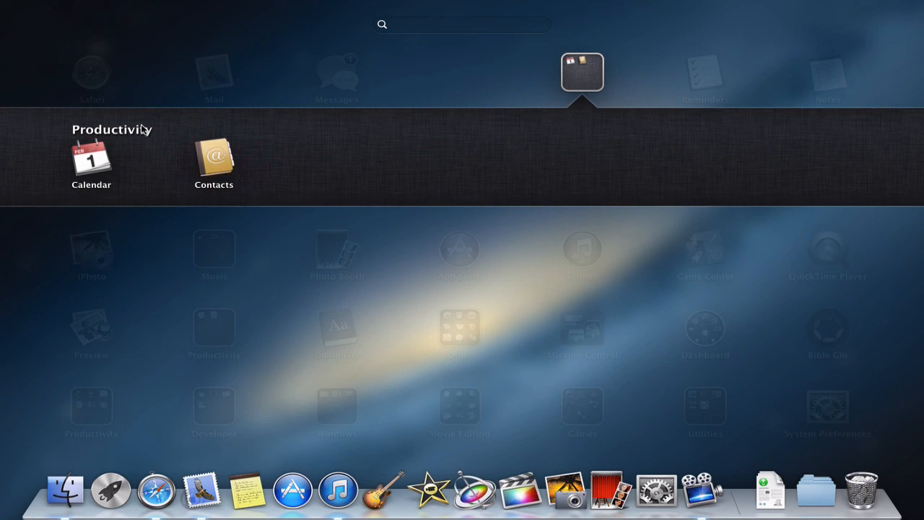
{"action": "mouse_move", "coordinate": [231, 155]}
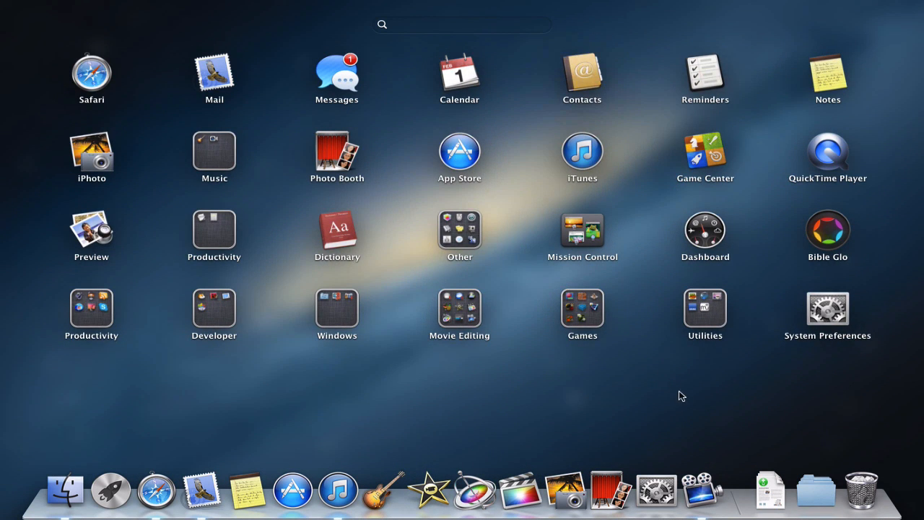
{"action": "mouse_move", "coordinate": [502, 4]}
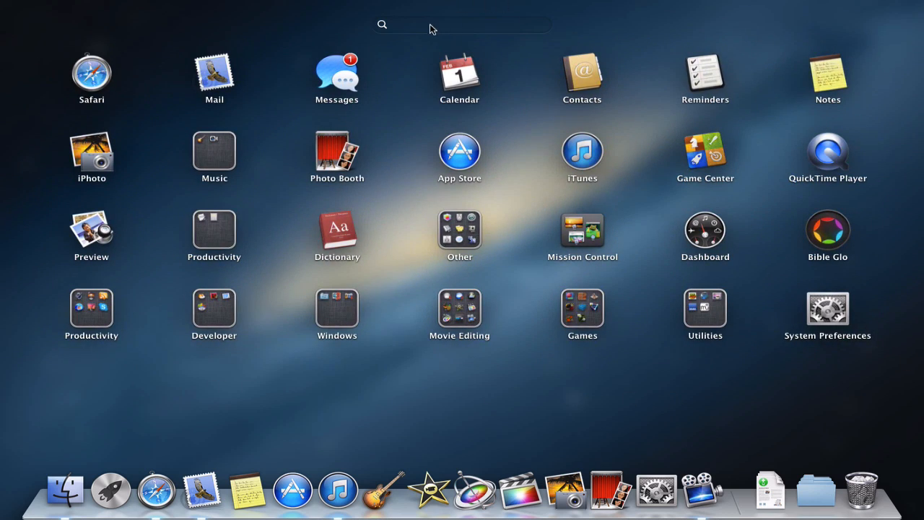
Search Launchpad for 'saf' to show Safari, then change the search to 'calc'
{"action": "type", "text": "saf"}
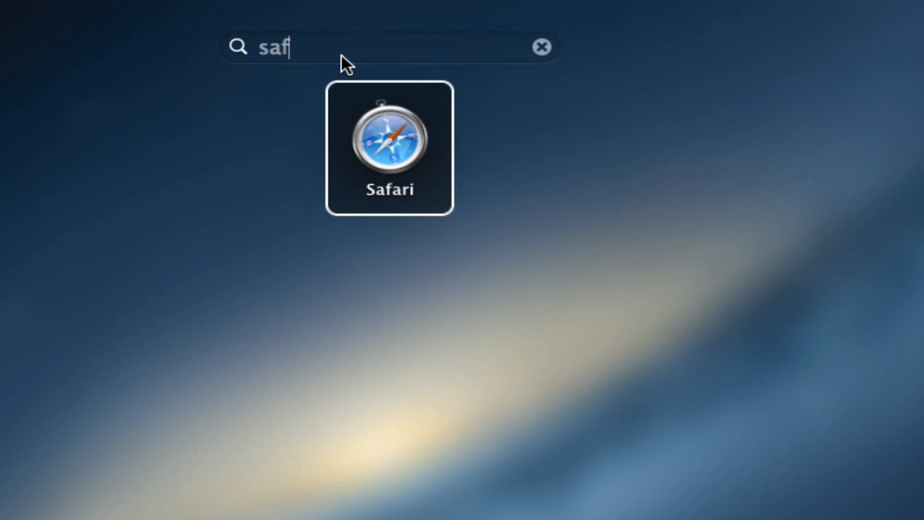
{"action": "key", "text": "Backspace"}
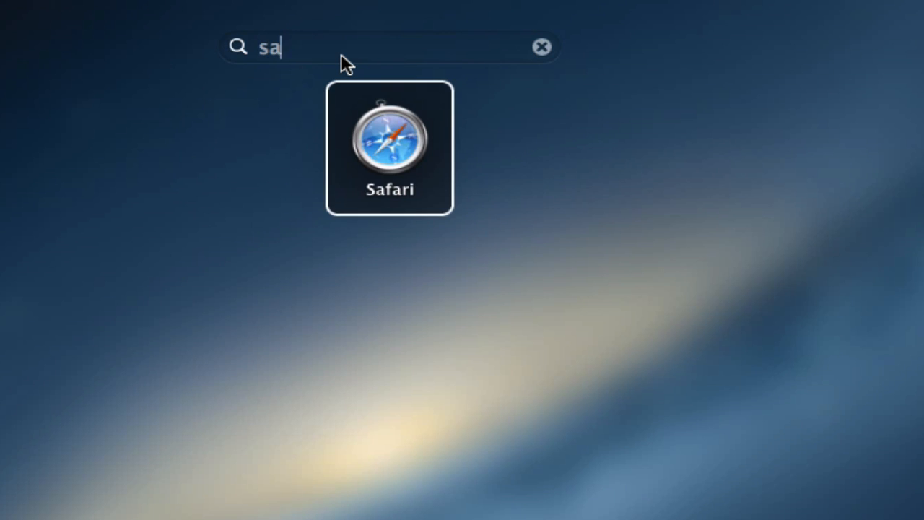
{"action": "type", "text": "calc"}
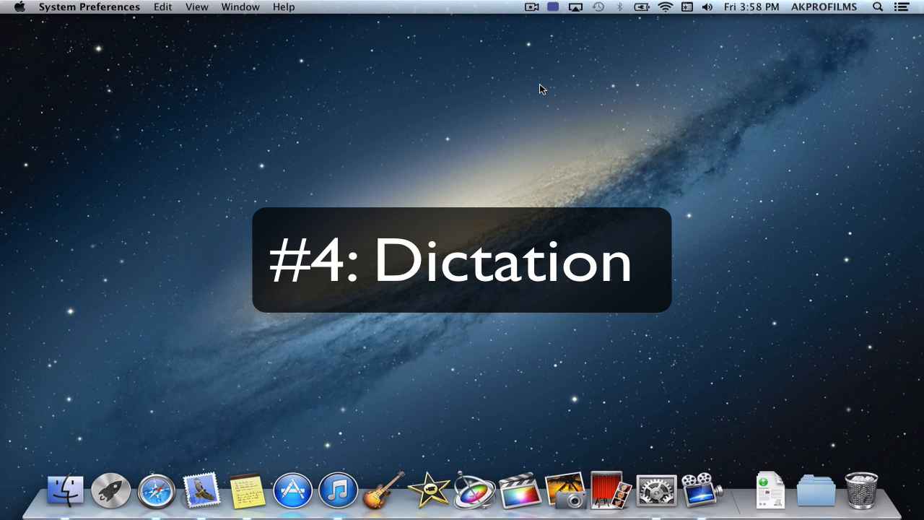
{"action": "mouse_move", "coordinate": [488, 180]}
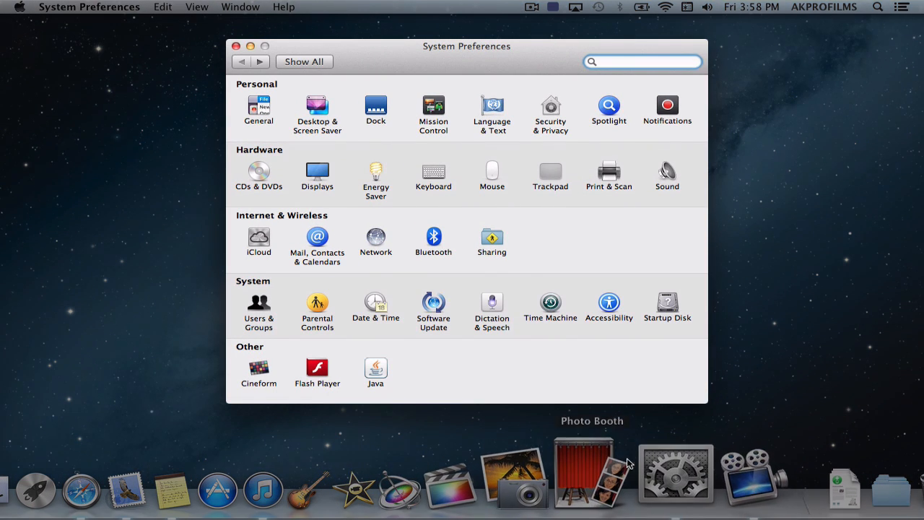
Open the Dictation & Speech pane from System Preferences
{"action": "left_click", "coordinate": [491, 305]}
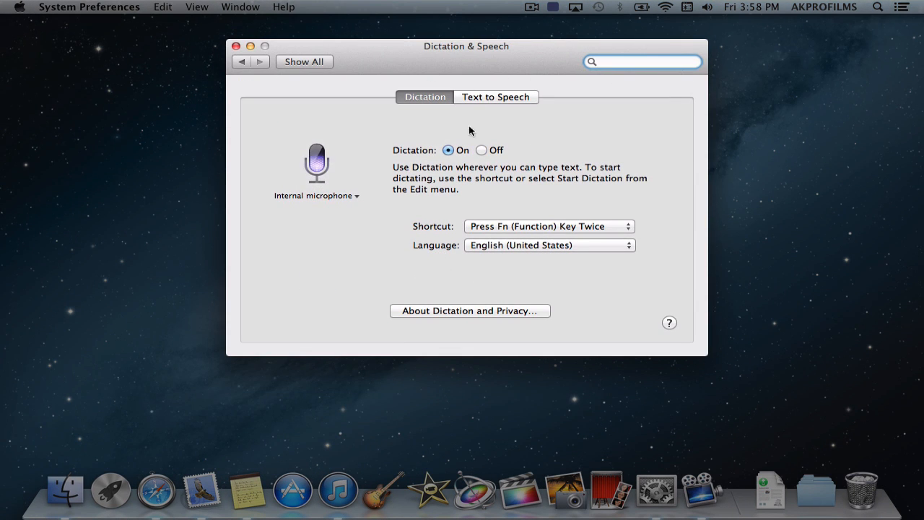
{"action": "mouse_move", "coordinate": [474, 149]}
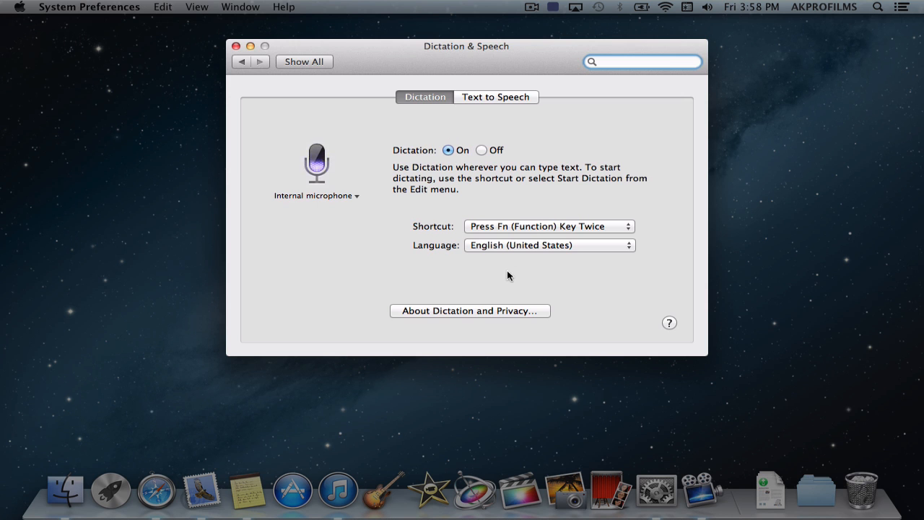
{"action": "mouse_move", "coordinate": [241, 55]}
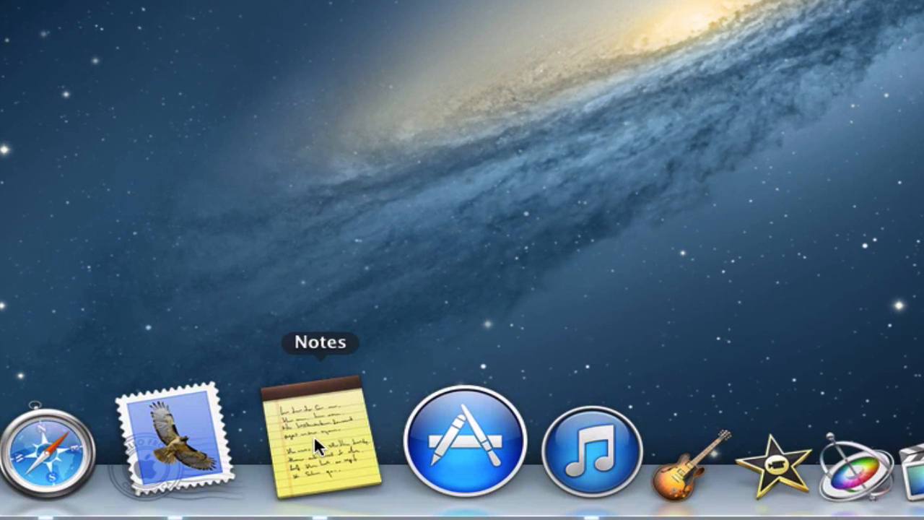
Dictate 'This is dictation, all you have to do is enter text with your voice' into the note
{"action": "left_click", "coordinate": [320, 446]}
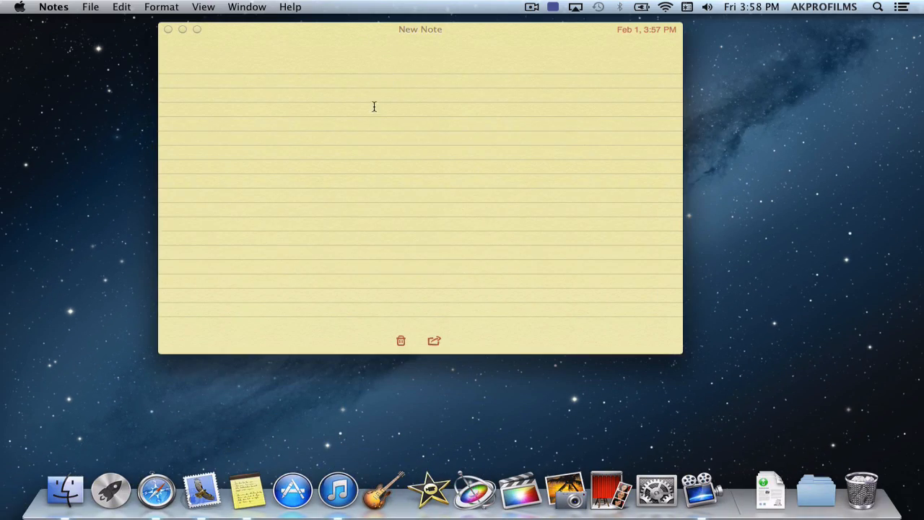
{"action": "mouse_move", "coordinate": [360, 70]}
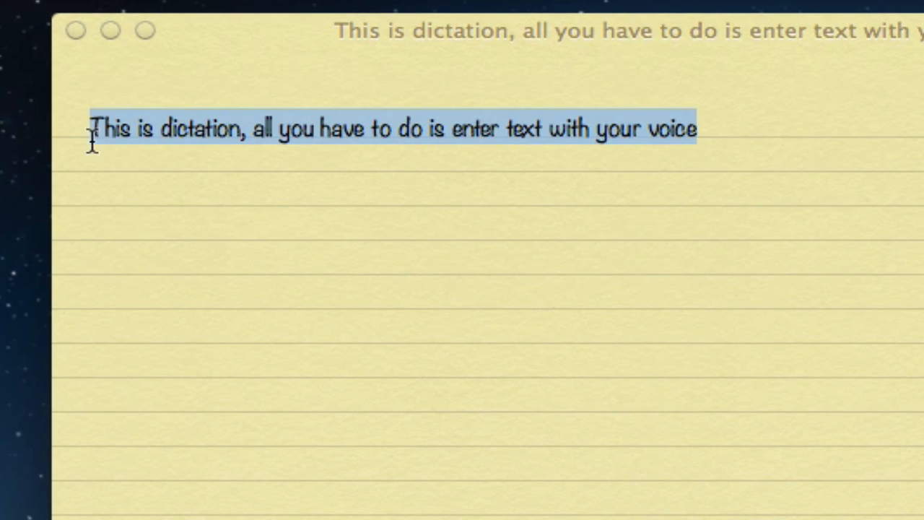
{"action": "left_click", "coordinate": [749, 142]}
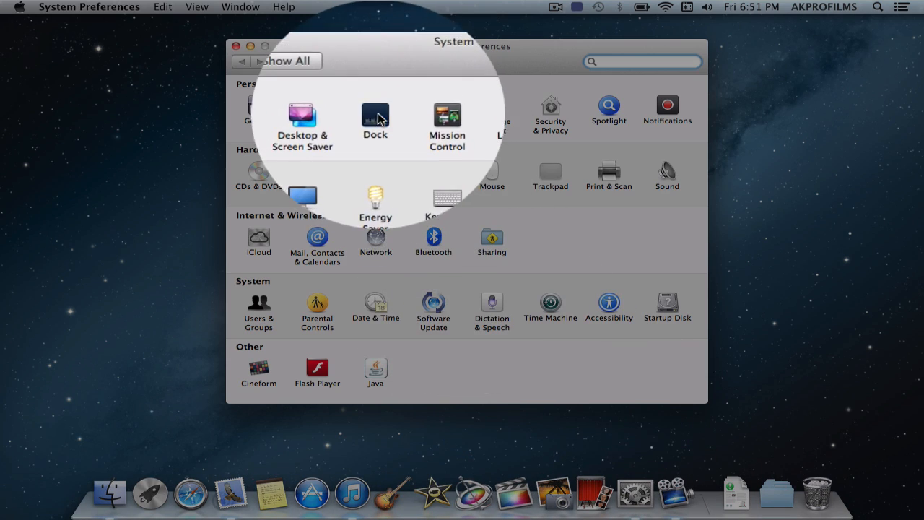
In the Dock pane, shrink the Dock and adjust the magnification slider
{"action": "left_click", "coordinate": [375, 116]}
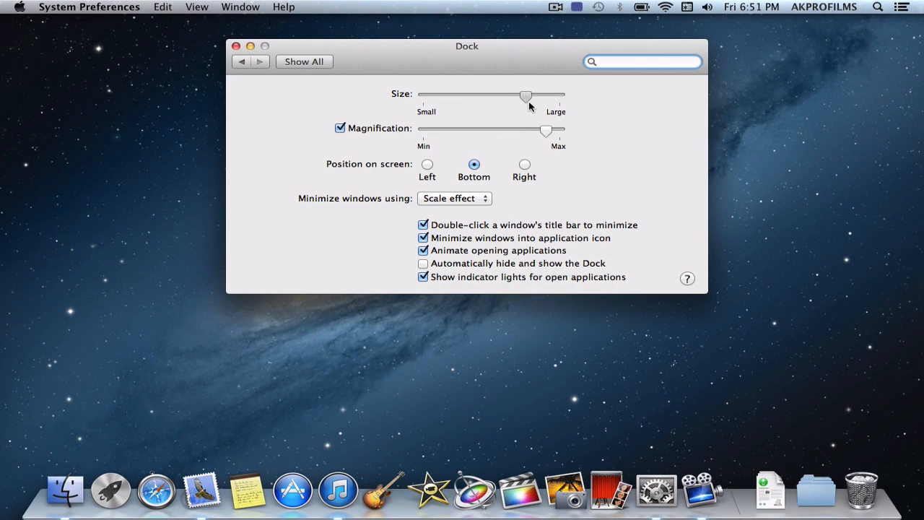
{"action": "left_click_drag", "start_coordinate": [525, 97], "coordinate": [432, 96]}
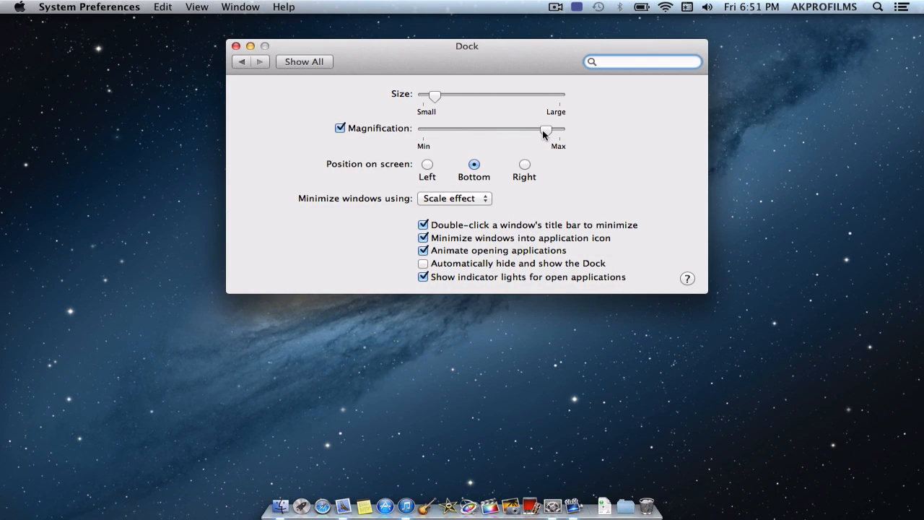
{"action": "left_click_drag", "start_coordinate": [545, 132], "coordinate": [510, 134]}
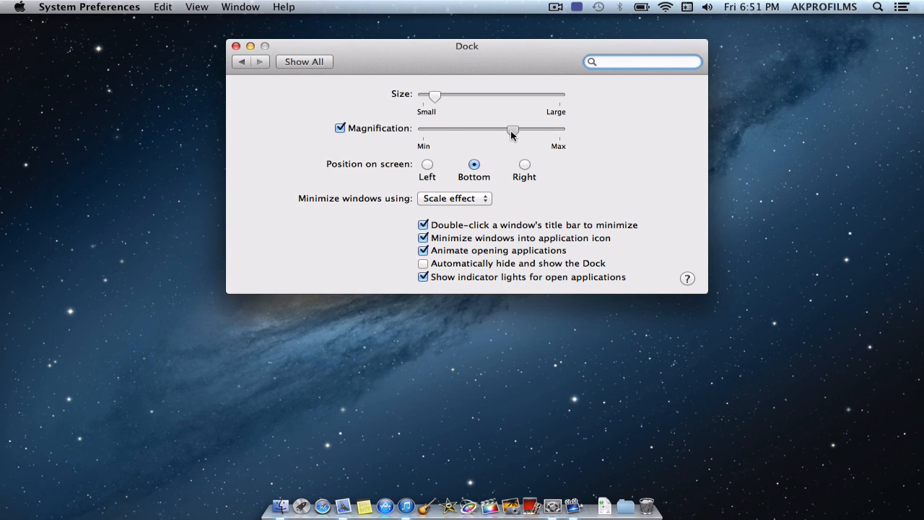
{"action": "left_click_drag", "start_coordinate": [513, 133], "coordinate": [426, 134]}
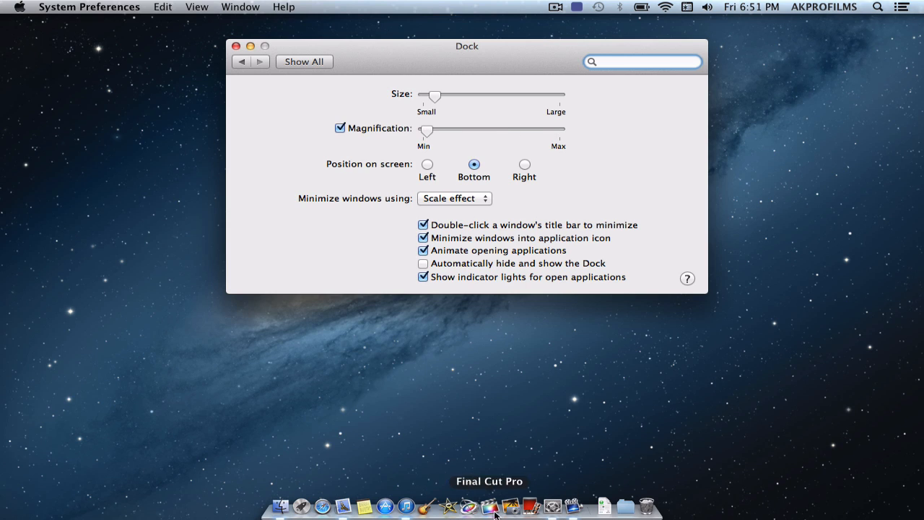
{"action": "left_click_drag", "start_coordinate": [427, 132], "coordinate": [558, 132]}
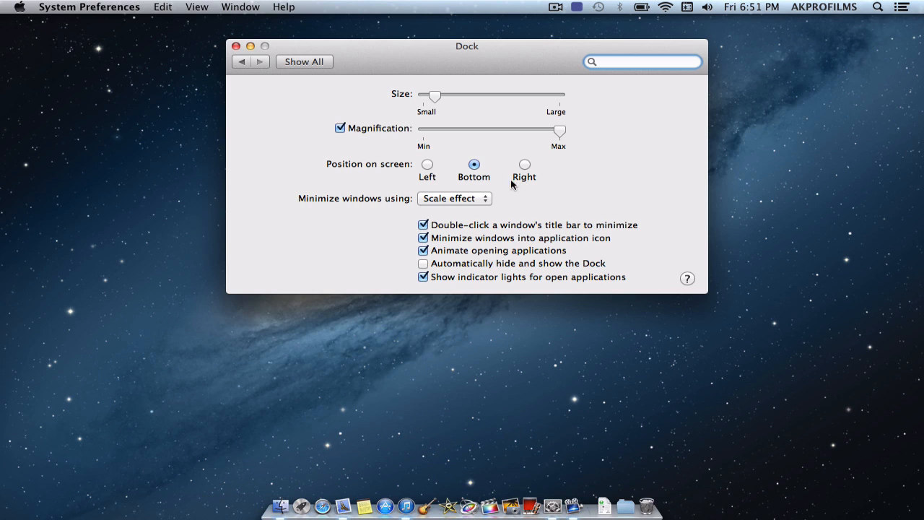
{"action": "left_click_drag", "start_coordinate": [558, 133], "coordinate": [522, 133]}
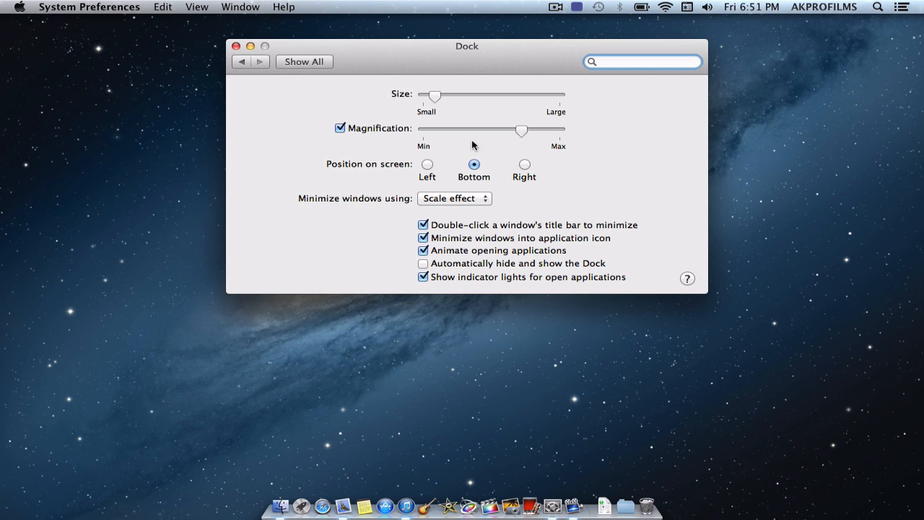
{"action": "mouse_move", "coordinate": [444, 171]}
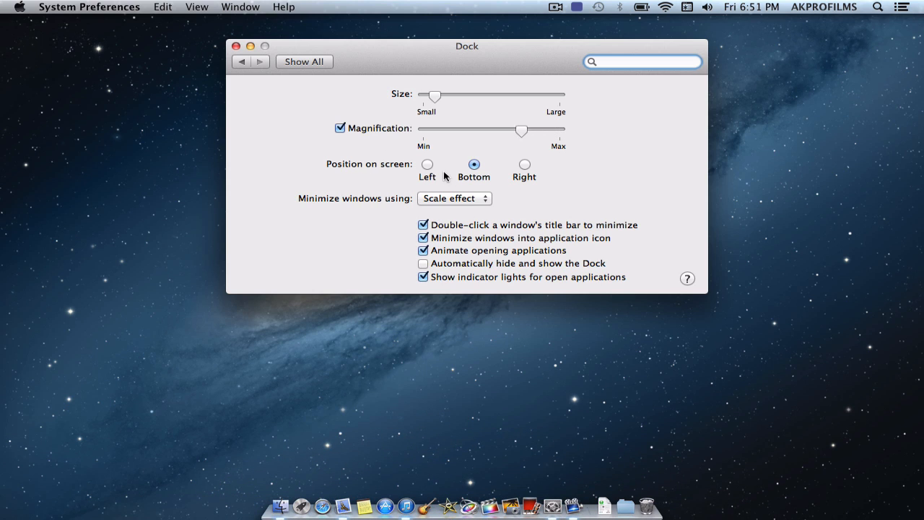
Move the Dock to the left, enlarge it slightly, and try Genie before returning to Scale
{"action": "left_click", "coordinate": [427, 165]}
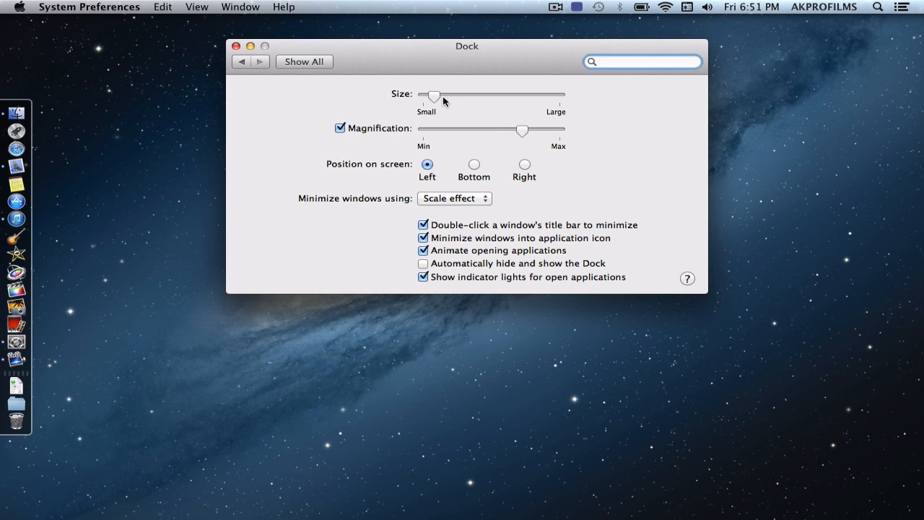
{"action": "left_click_drag", "start_coordinate": [432, 96], "coordinate": [449, 96]}
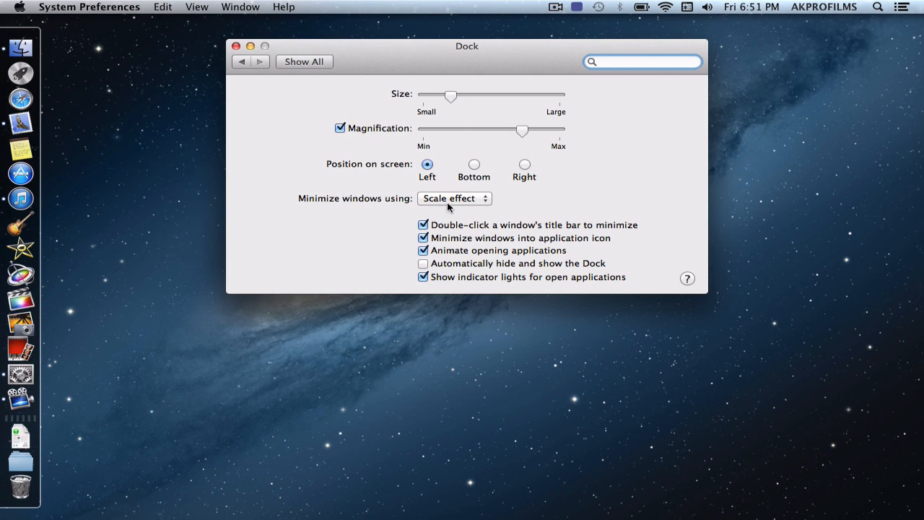
{"action": "left_click", "coordinate": [453, 198]}
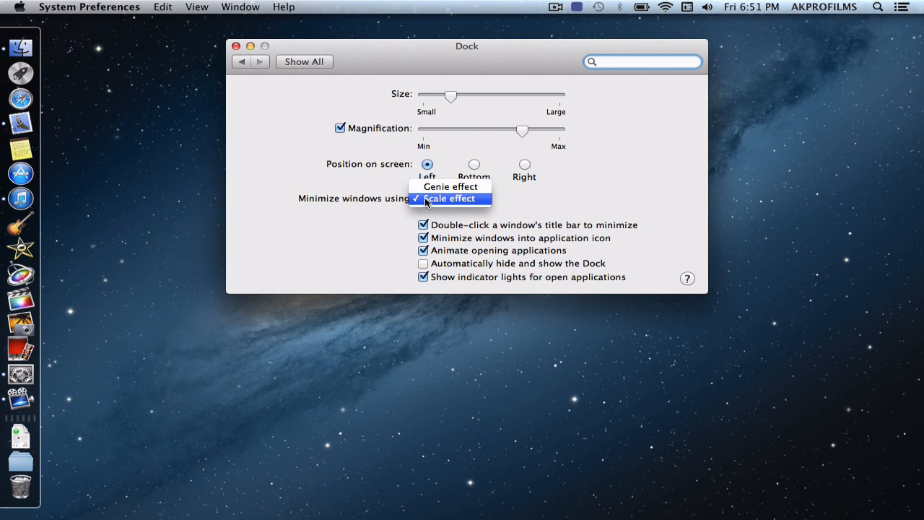
{"action": "mouse_move", "coordinate": [464, 187]}
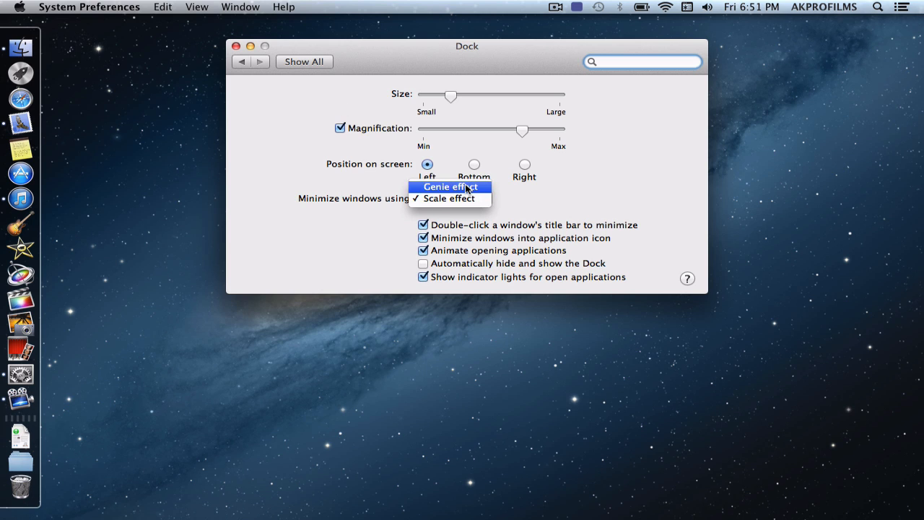
{"action": "left_click", "coordinate": [447, 187]}
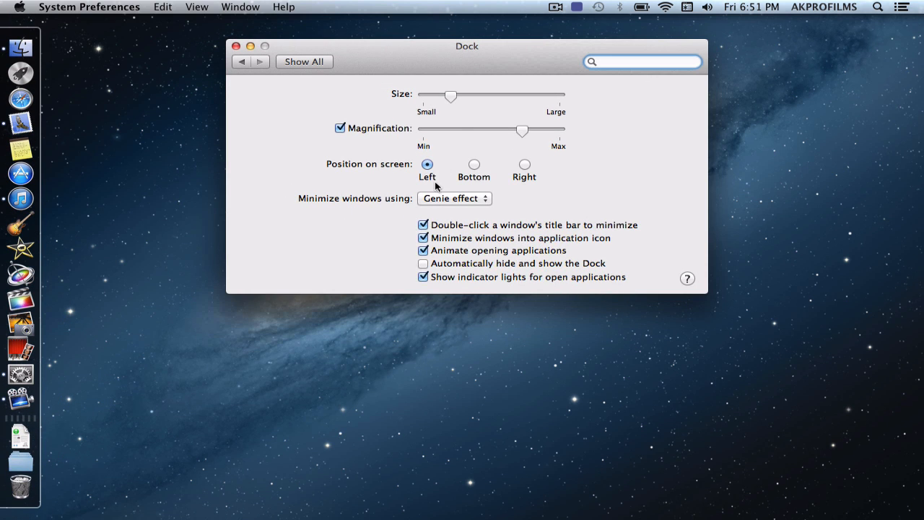
{"action": "left_click", "coordinate": [453, 197]}
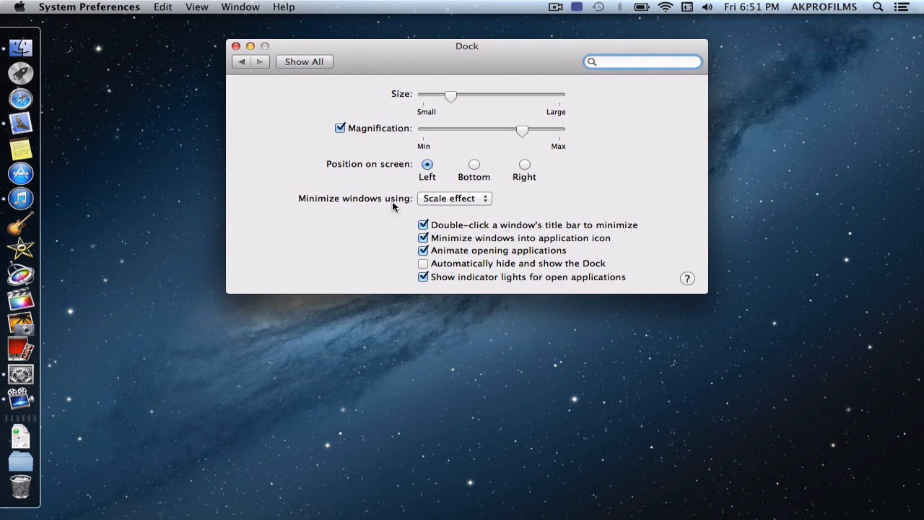
{"action": "mouse_move", "coordinate": [416, 126]}
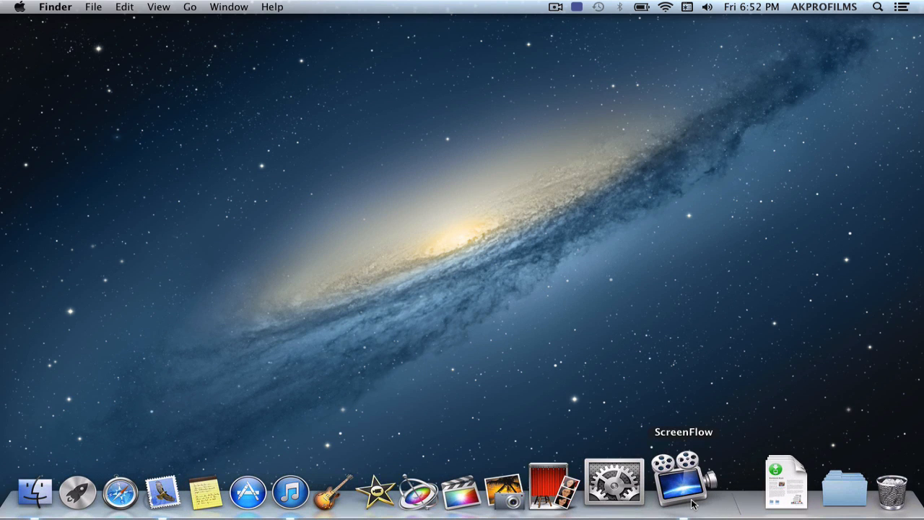
Screenshot the Finder icon area, saved as Screen Shot 2013-02-05 at 3.16.37 PM
{"action": "left_click", "coordinate": [675, 483]}
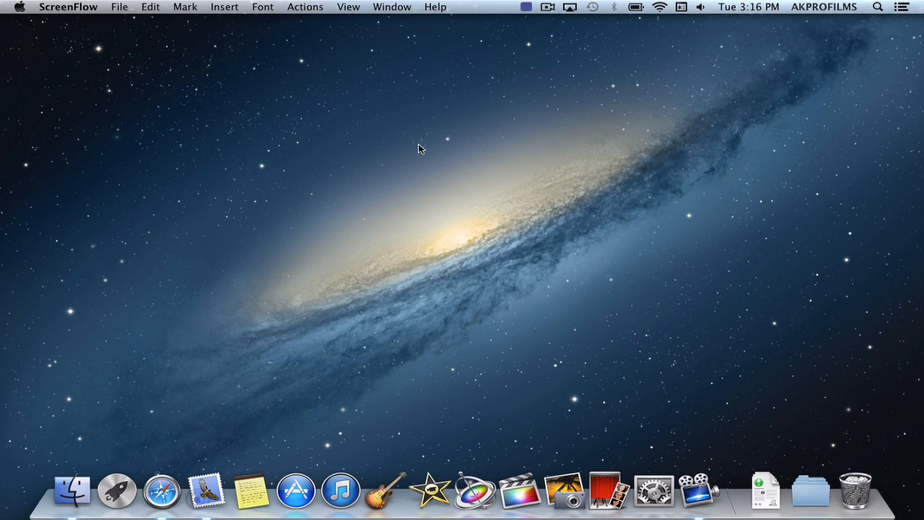
{"action": "mouse_move", "coordinate": [428, 141]}
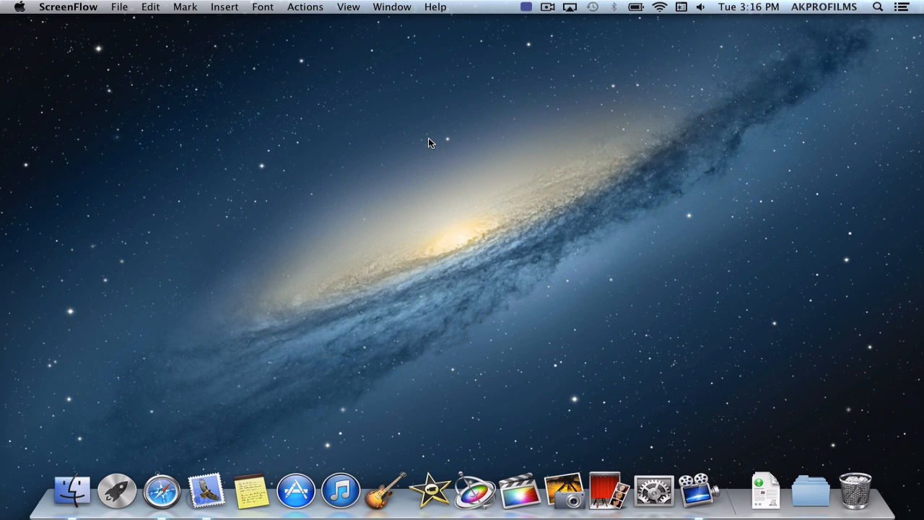
{"action": "mouse_move", "coordinate": [432, 140]}
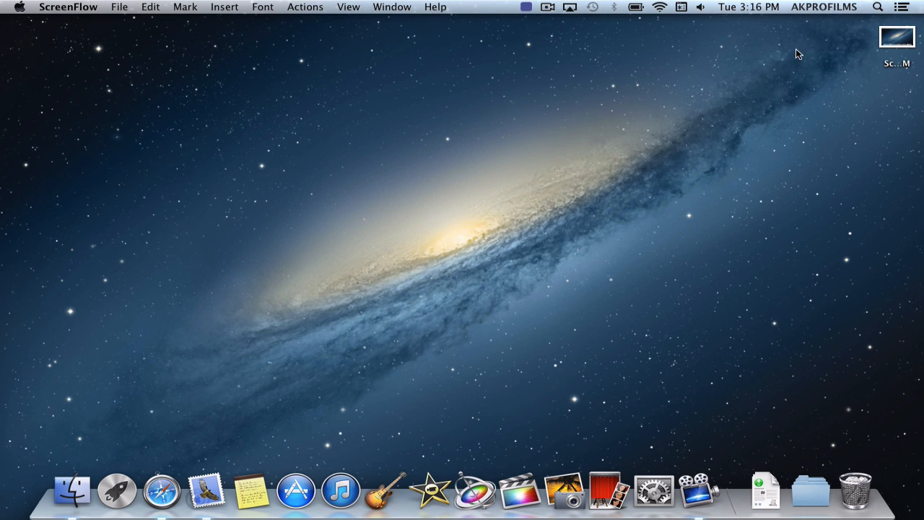
{"action": "left_click_drag", "start_coordinate": [897, 36], "coordinate": [722, 189]}
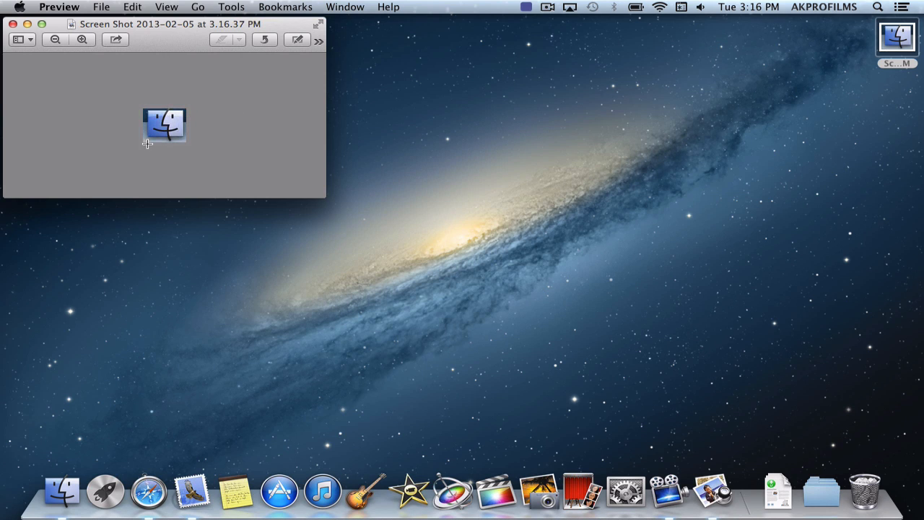
{"action": "mouse_move", "coordinate": [55, 54]}
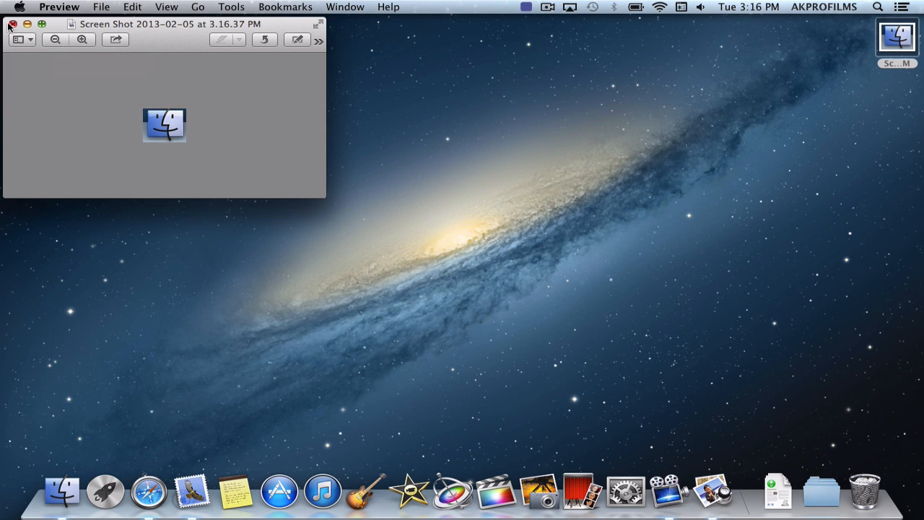
Close the screenshot, remove the pink background with Instant Alpha, and convert to PNG
{"action": "left_click", "coordinate": [8, 29]}
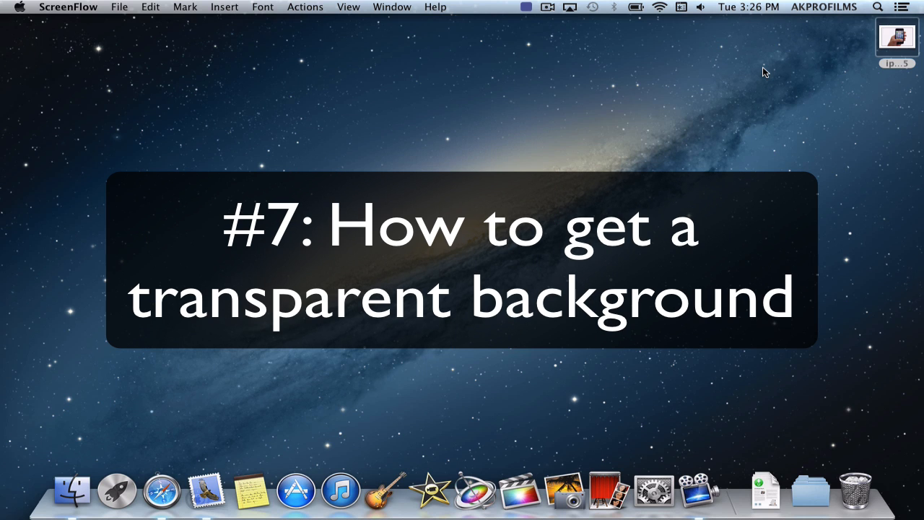
{"action": "mouse_move", "coordinate": [856, 57]}
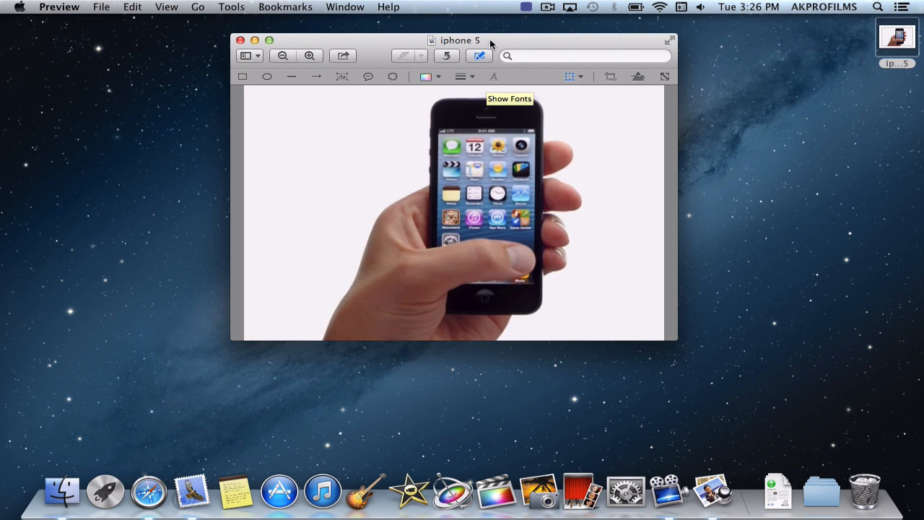
{"action": "mouse_move", "coordinate": [671, 158]}
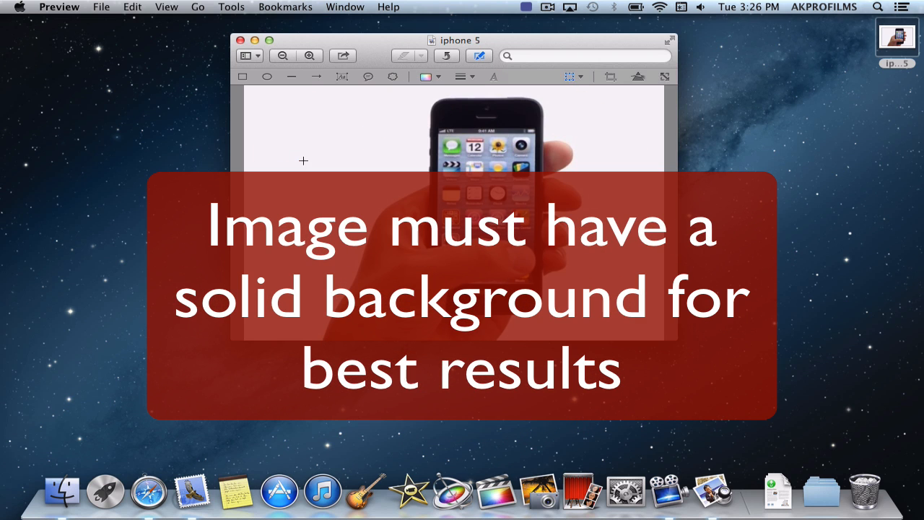
{"action": "mouse_move", "coordinate": [379, 34]}
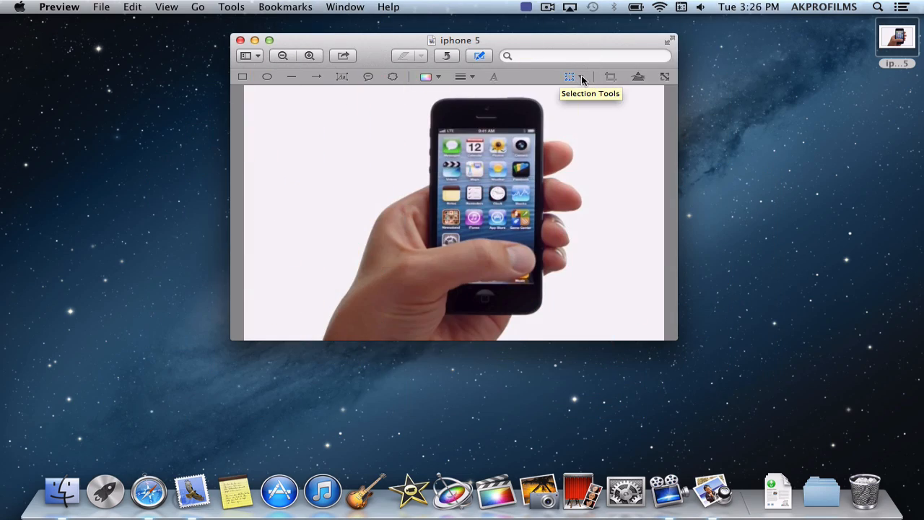
{"action": "left_click", "coordinate": [577, 77]}
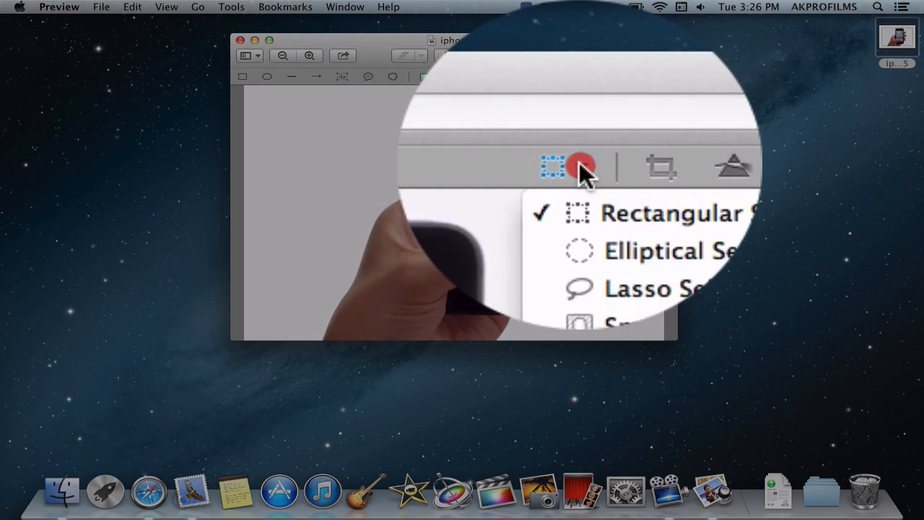
{"action": "mouse_move", "coordinate": [606, 173]}
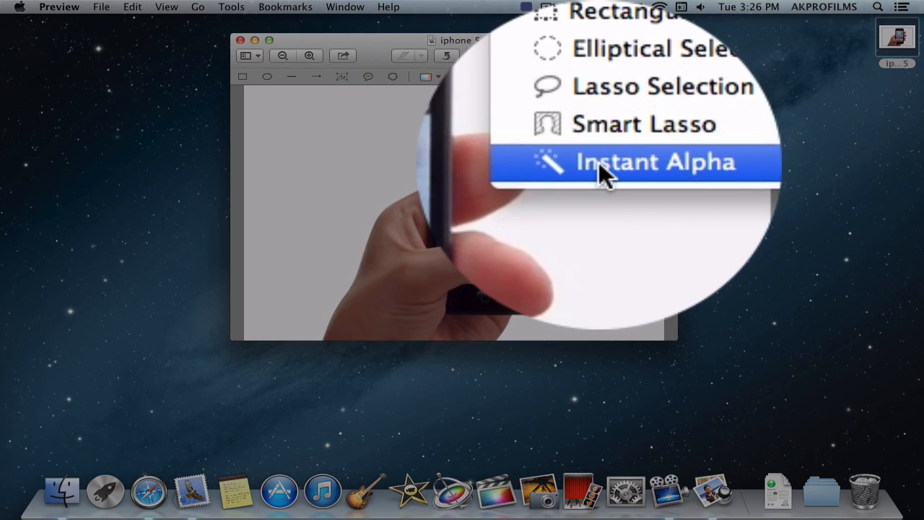
{"action": "left_click", "coordinate": [639, 161]}
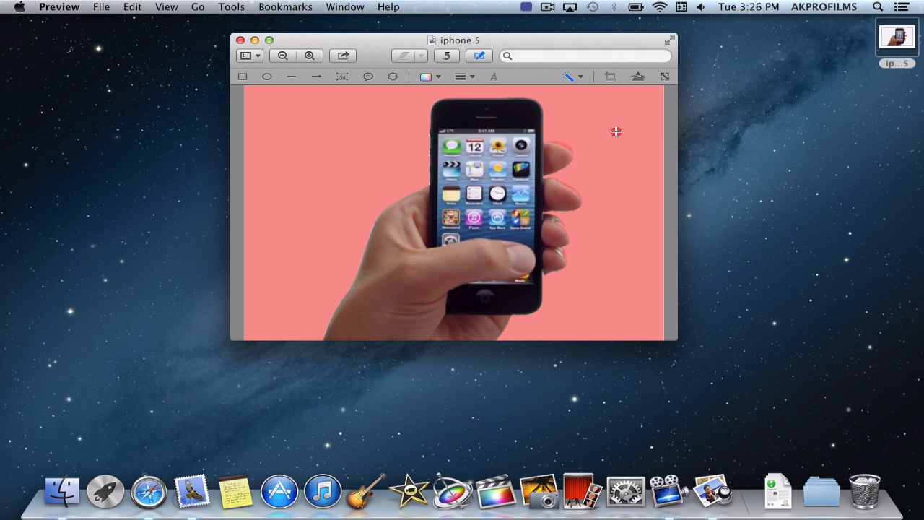
{"action": "left_click", "coordinate": [617, 132]}
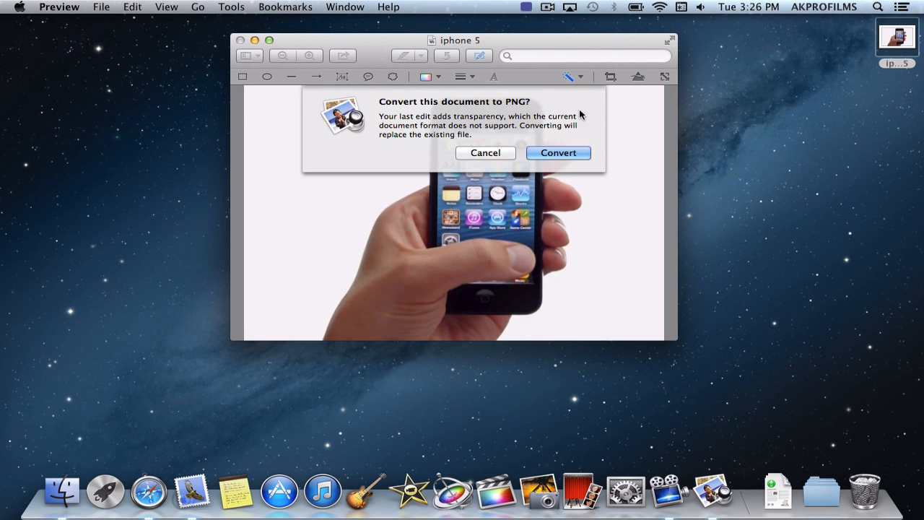
{"action": "mouse_move", "coordinate": [508, 115]}
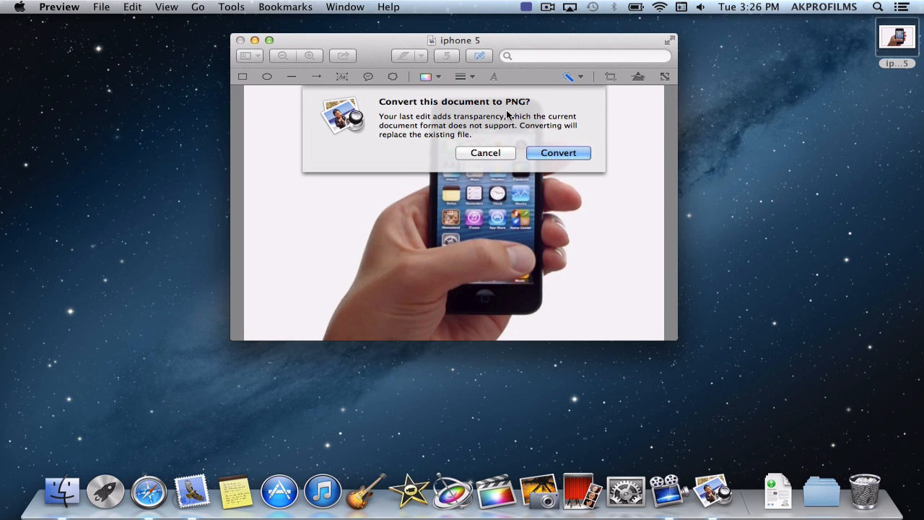
{"action": "left_click", "coordinate": [558, 152]}
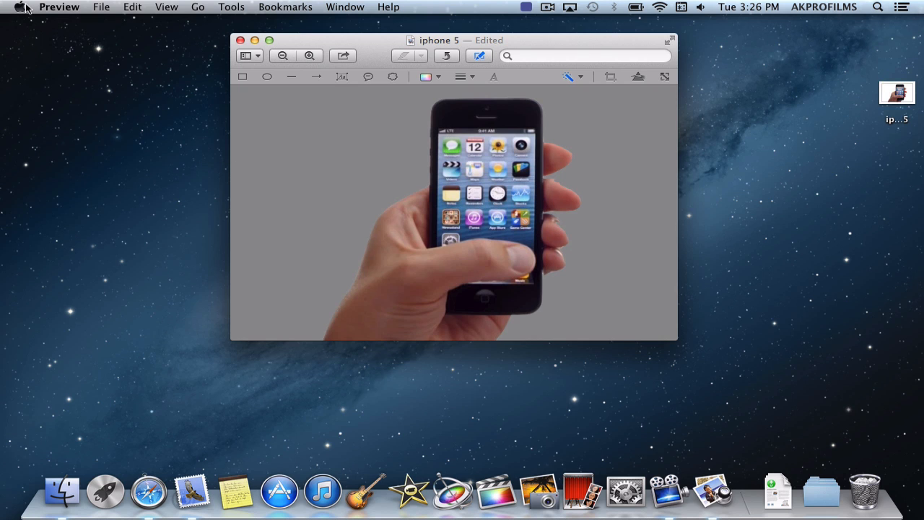
Save the transparent-background iPhone 5 image in Preview
{"action": "left_click", "coordinate": [108, 7]}
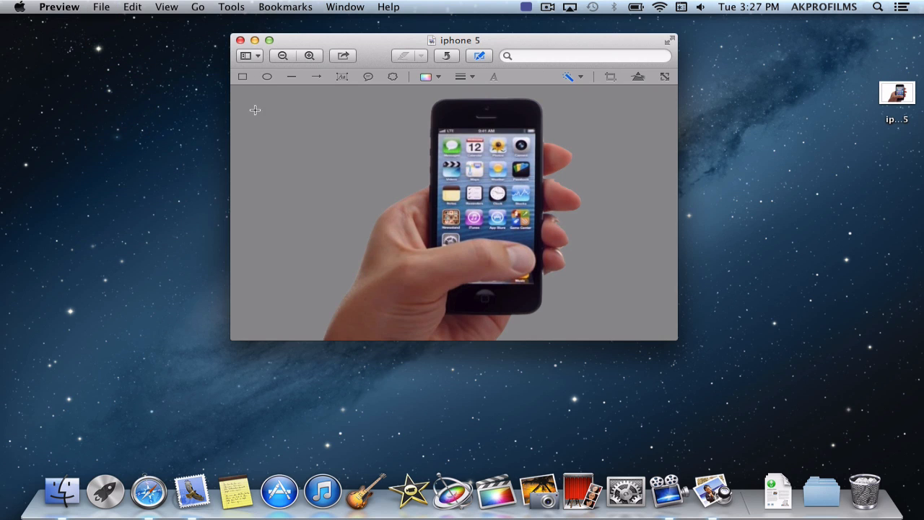
{"action": "mouse_move", "coordinate": [282, 56]}
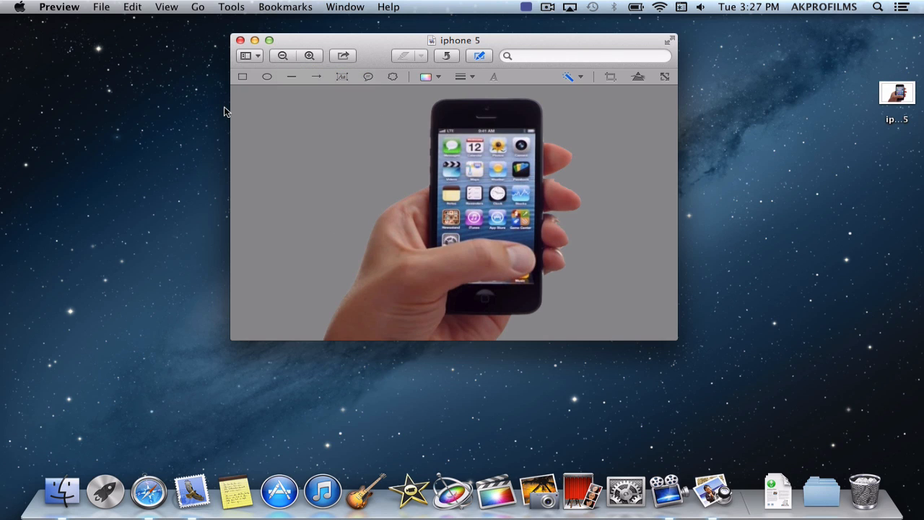
{"action": "mouse_move", "coordinate": [222, 101]}
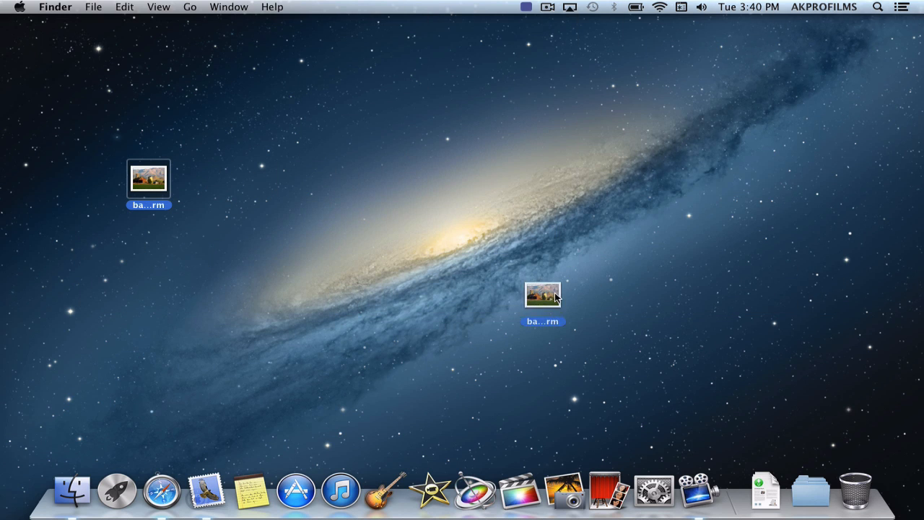
Move both barn photos from the desktop to the Trash
{"action": "left_click_drag", "start_coordinate": [542, 295], "coordinate": [288, 204]}
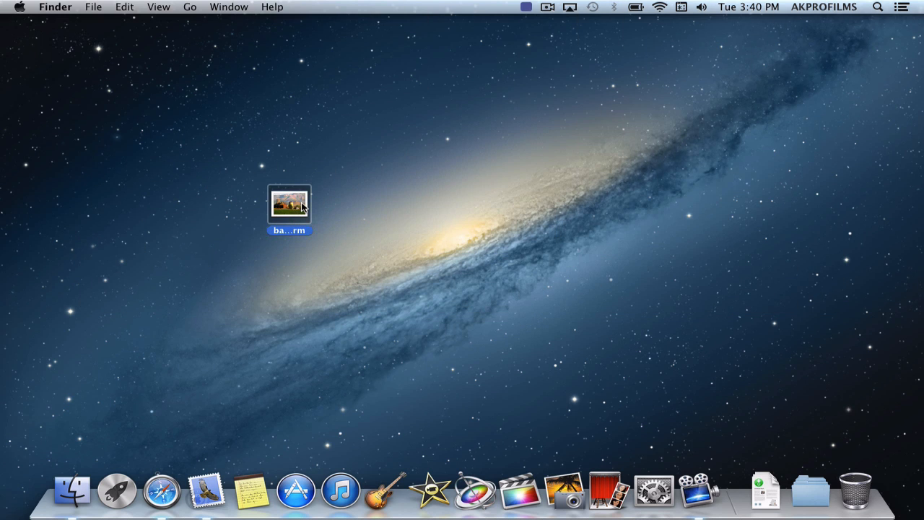
{"action": "key", "text": "cmd"}
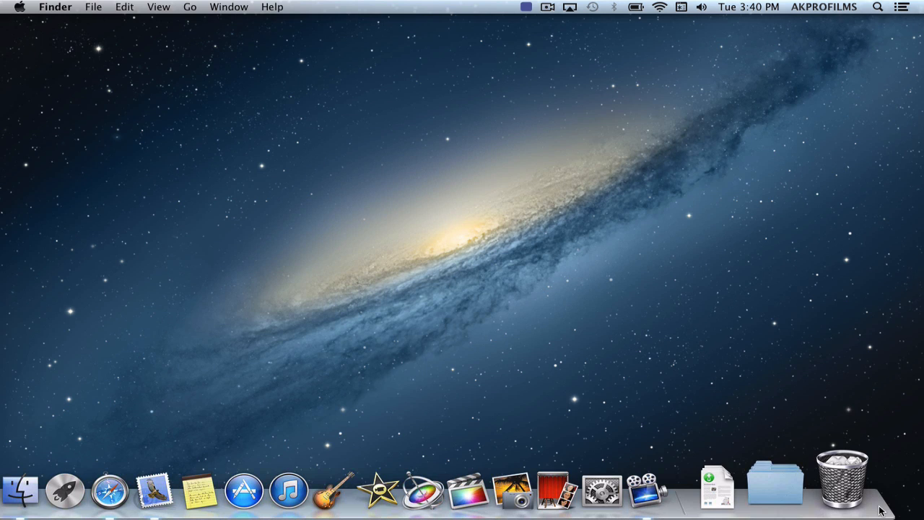
Empty the Trash, confirming permanent erase, and demonstrate the Shift-Command-Delete shortcut
{"action": "right_click", "coordinate": [848, 487]}
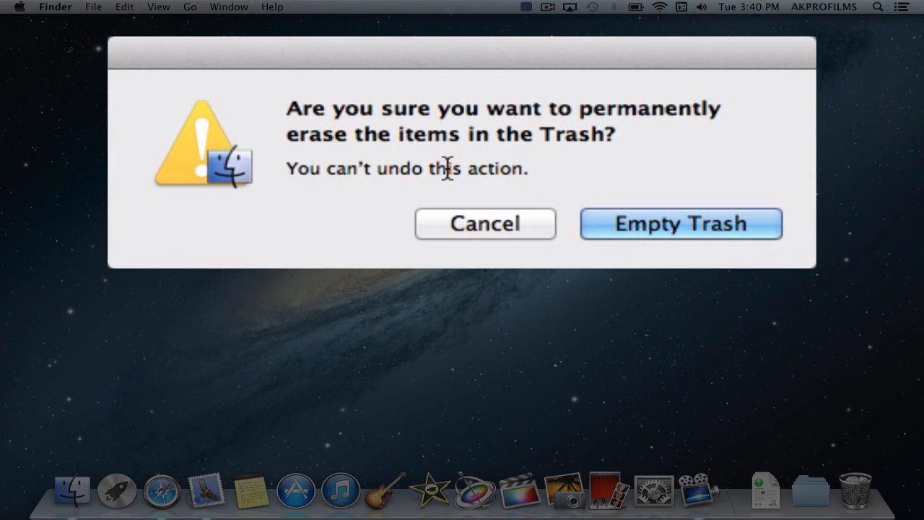
{"action": "left_click", "coordinate": [681, 223]}
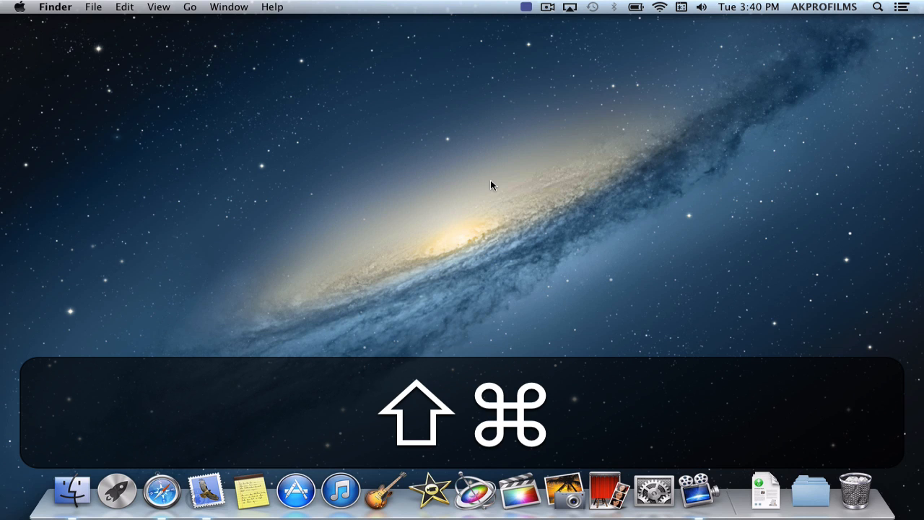
{"action": "key", "text": "Option+Shift+Cmd+Delete"}
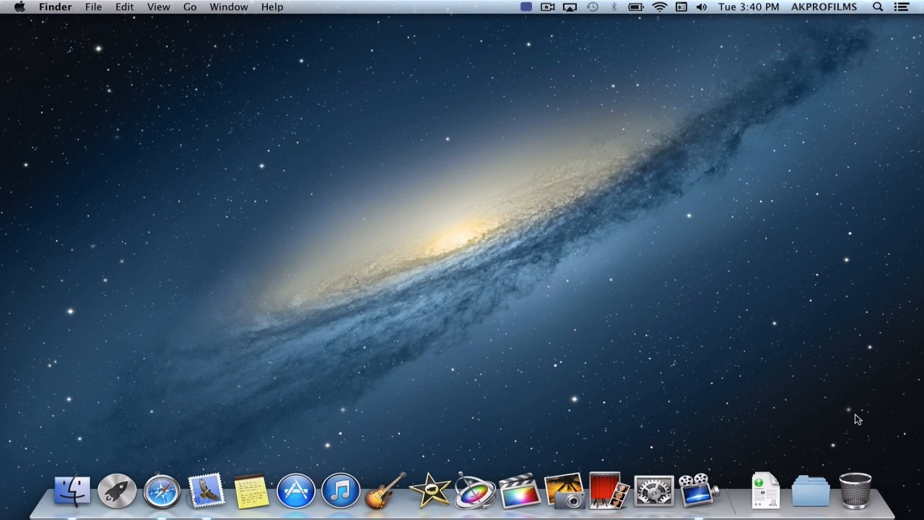
{"action": "mouse_move", "coordinate": [859, 426]}
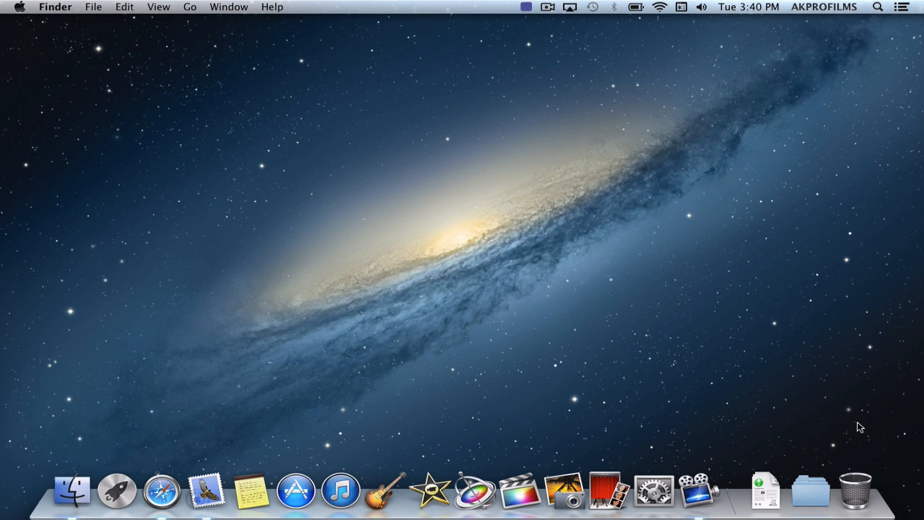
{"action": "mouse_move", "coordinate": [850, 432]}
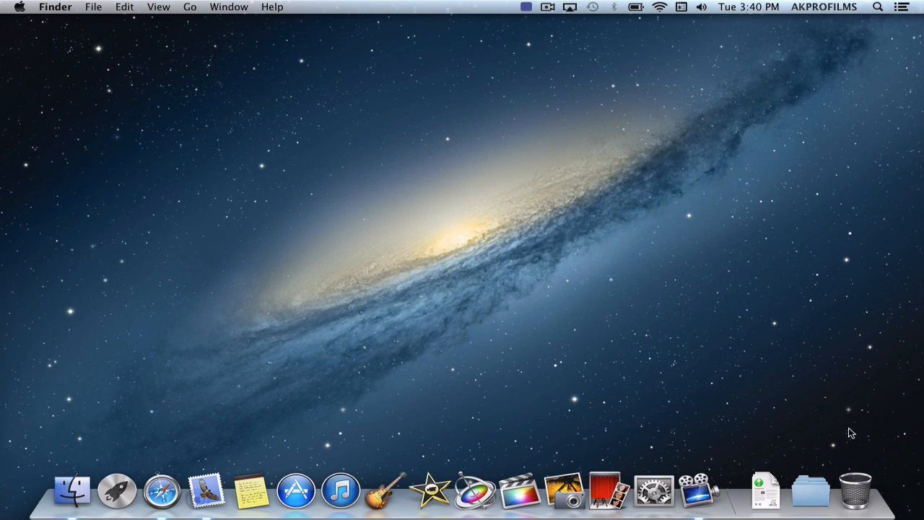
Launch Safari and open the Customize Toolbar sheet from the toolbar's context menu
{"action": "left_click", "coordinate": [160, 502]}
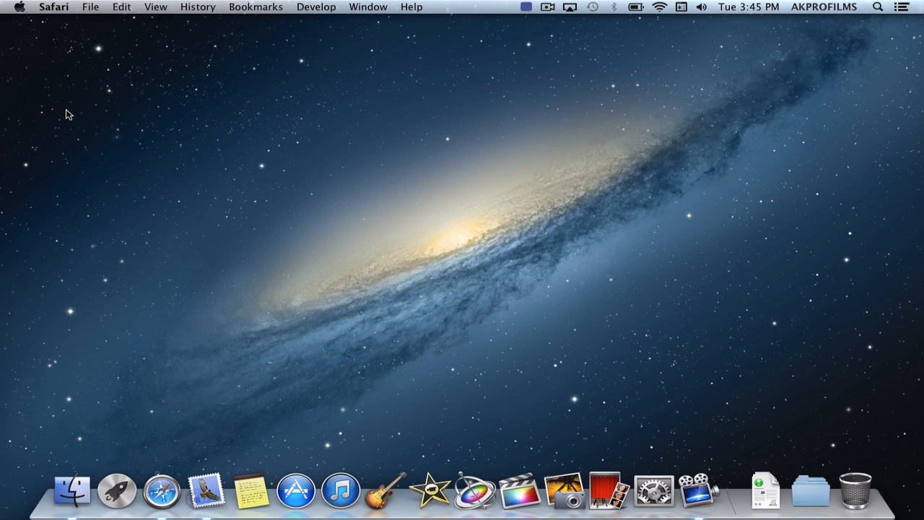
{"action": "left_click", "coordinate": [160, 480]}
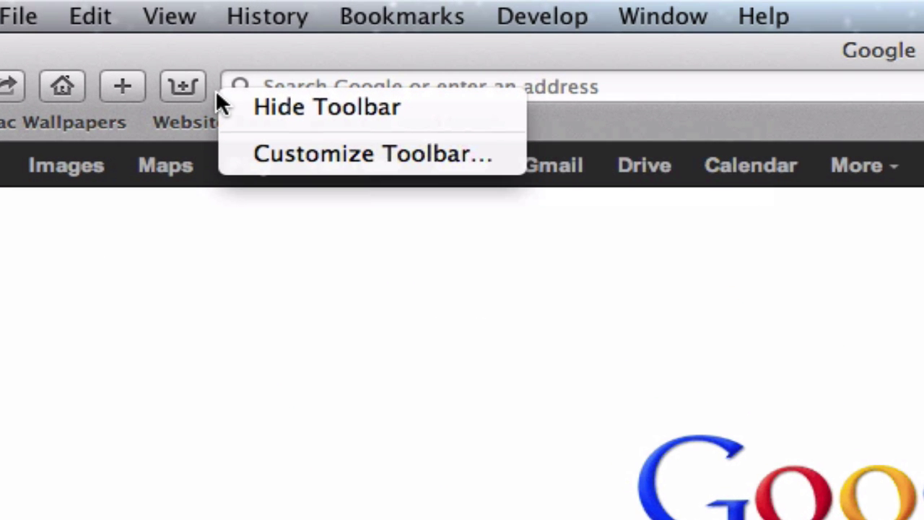
{"action": "mouse_move", "coordinate": [300, 157]}
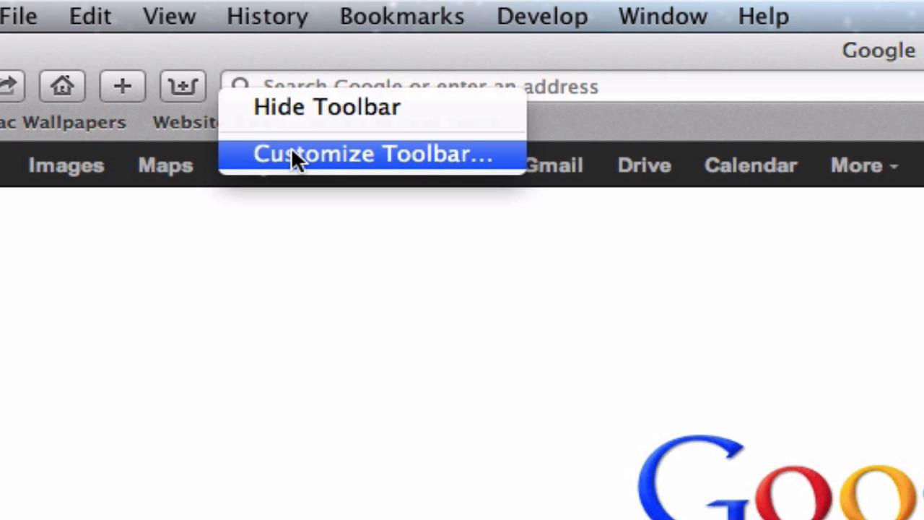
{"action": "left_click", "coordinate": [376, 154]}
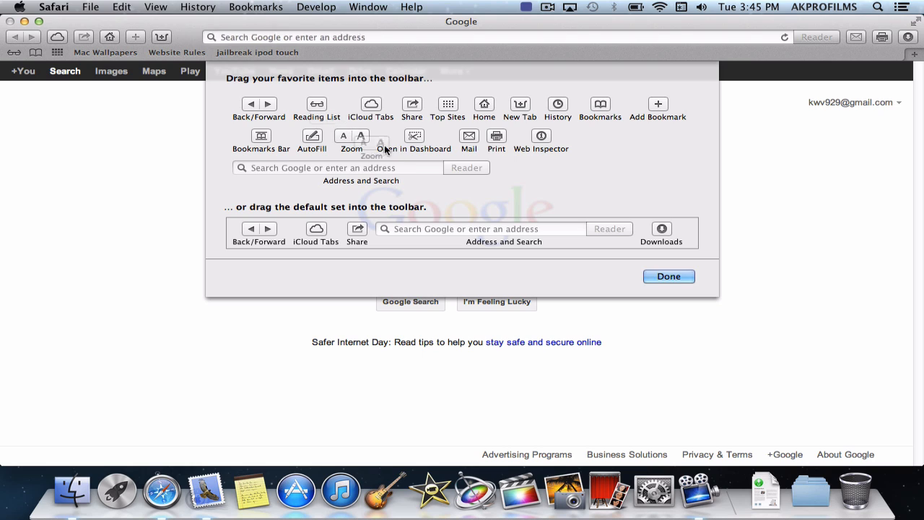
{"action": "mouse_move", "coordinate": [437, 125]}
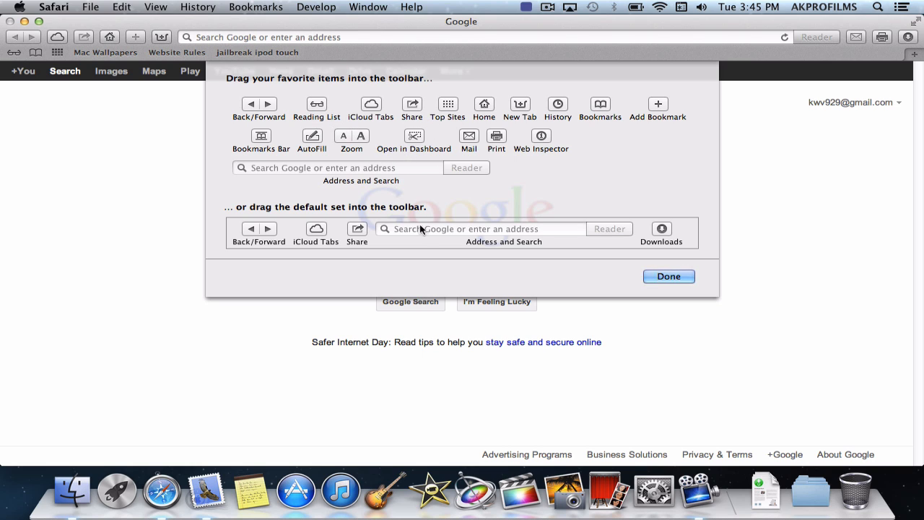
{"action": "mouse_move", "coordinate": [431, 241]}
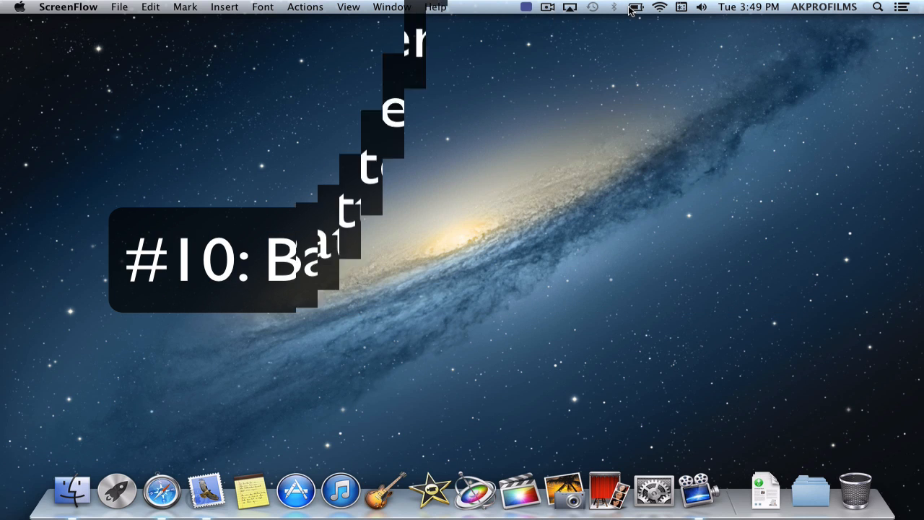
Enable Show Percentage in the battery menu so the menu bar reads 85%
{"action": "left_click", "coordinate": [640, 9]}
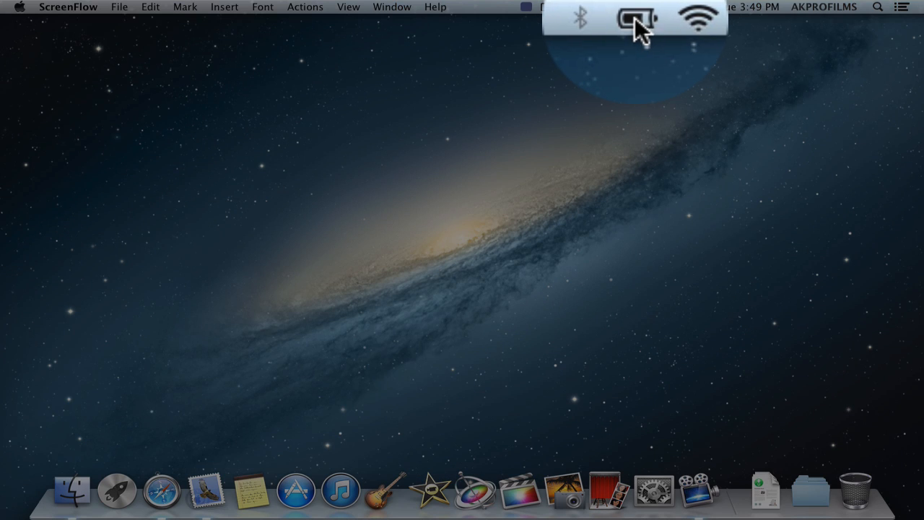
{"action": "left_click", "coordinate": [630, 20]}
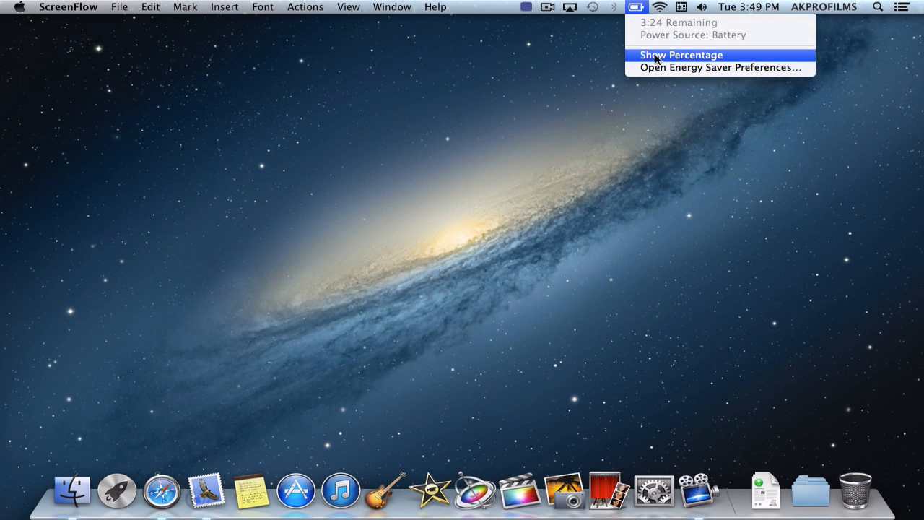
{"action": "left_click", "coordinate": [677, 55]}
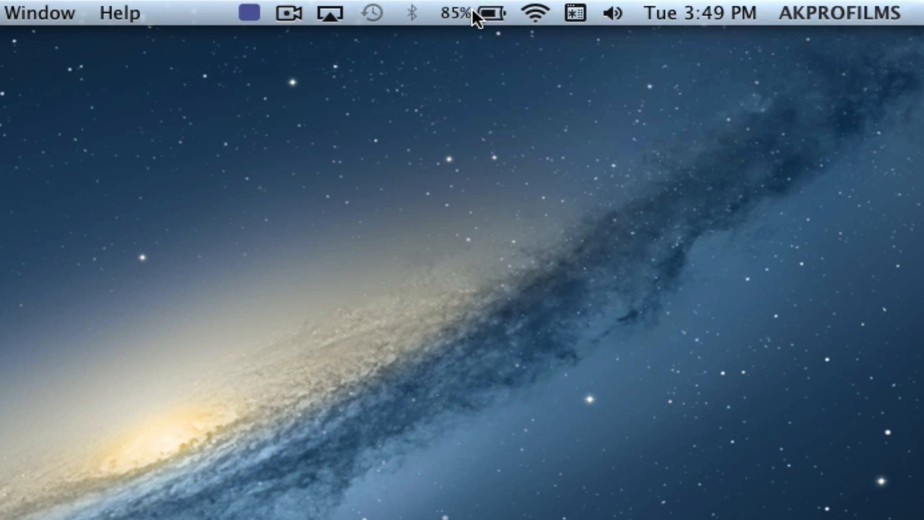
{"action": "left_click", "coordinate": [485, 14]}
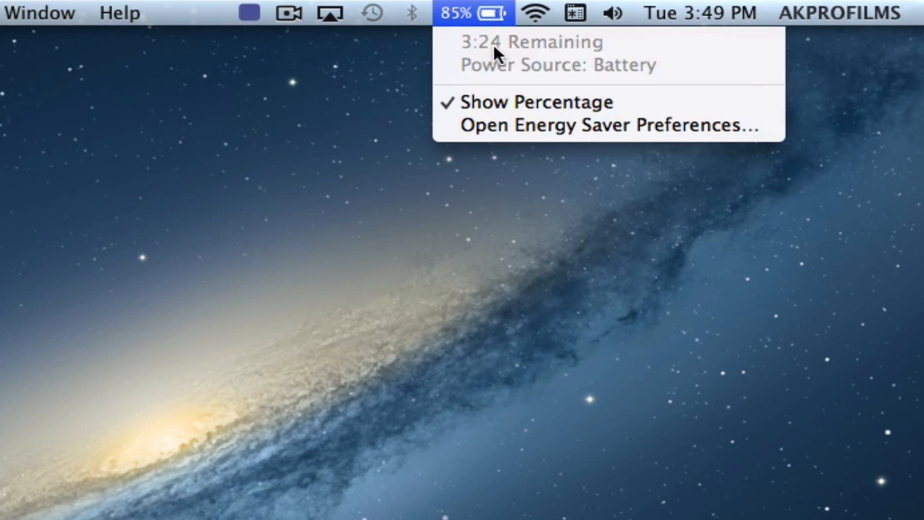
{"action": "mouse_move", "coordinate": [516, 108]}
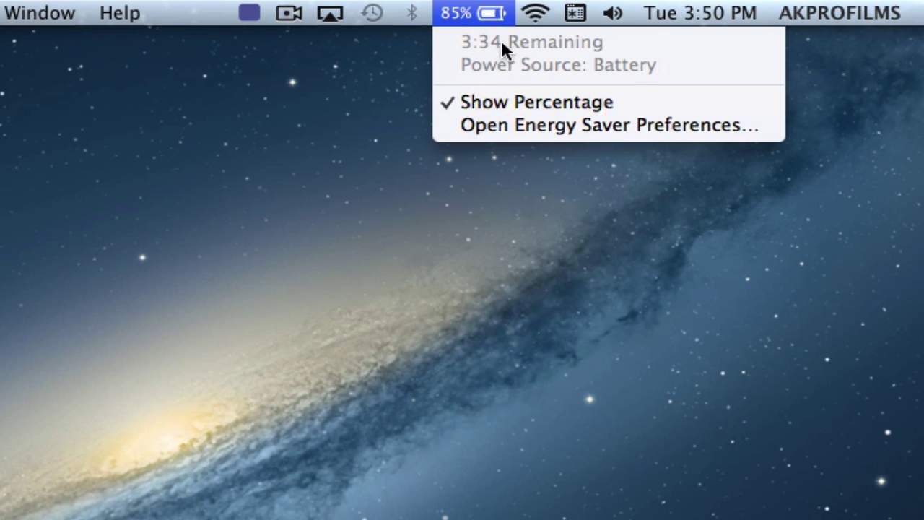
{"action": "mouse_move", "coordinate": [597, 85]}
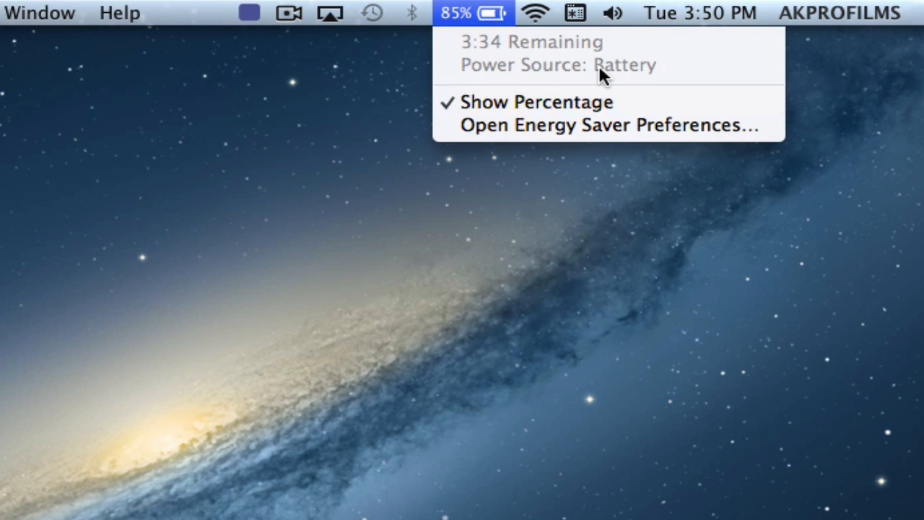
{"action": "mouse_move", "coordinate": [591, 81]}
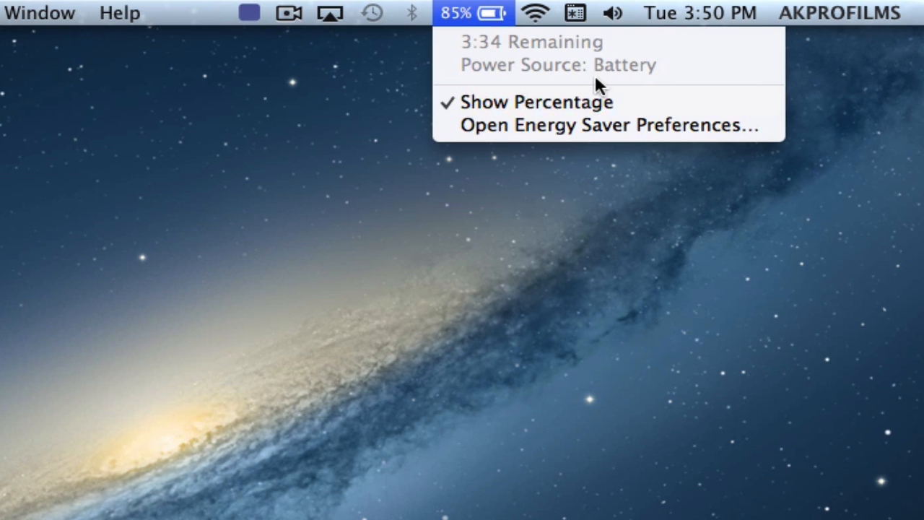